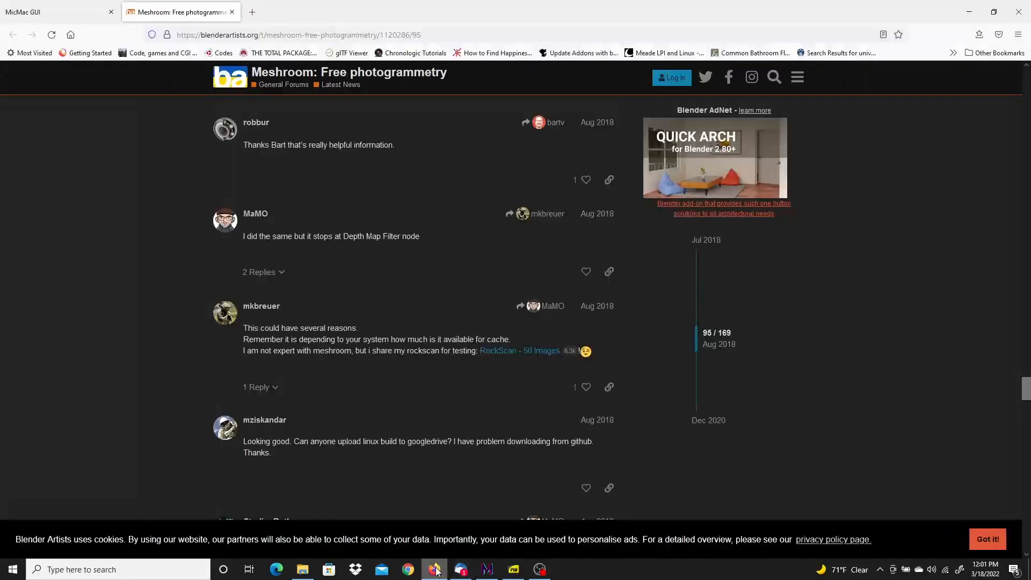
{"action": "mouse_move", "coordinate": [433, 26]}
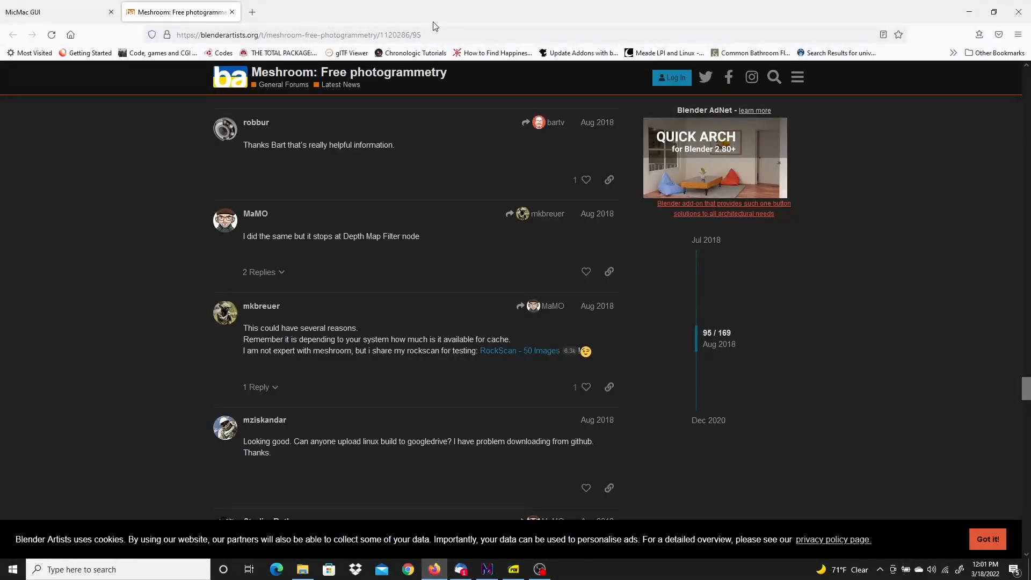
Step: Clear the old temporary working files from the Start page
{"action": "left_click", "coordinate": [296, 35]}
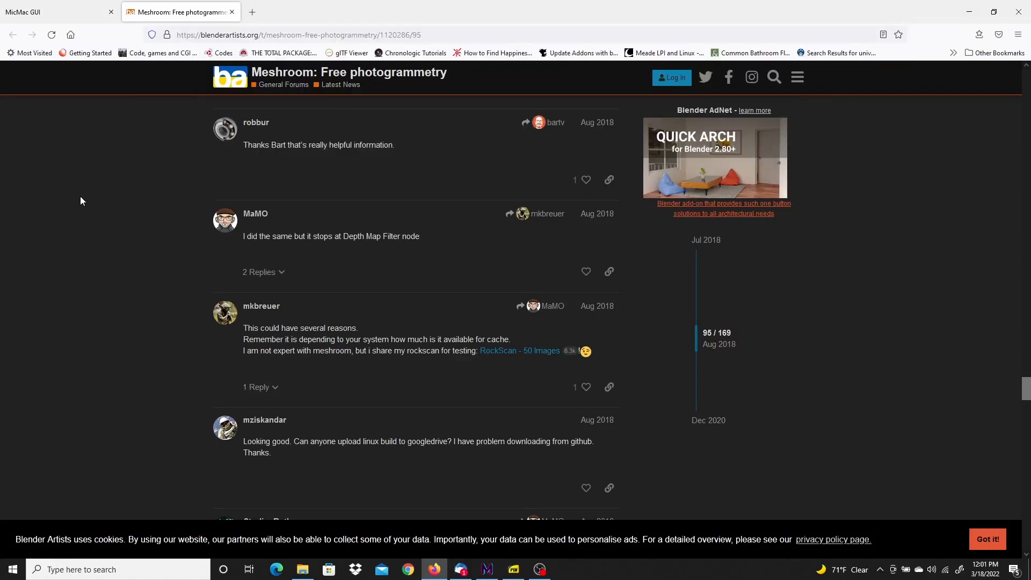
{"action": "mouse_move", "coordinate": [374, 322]}
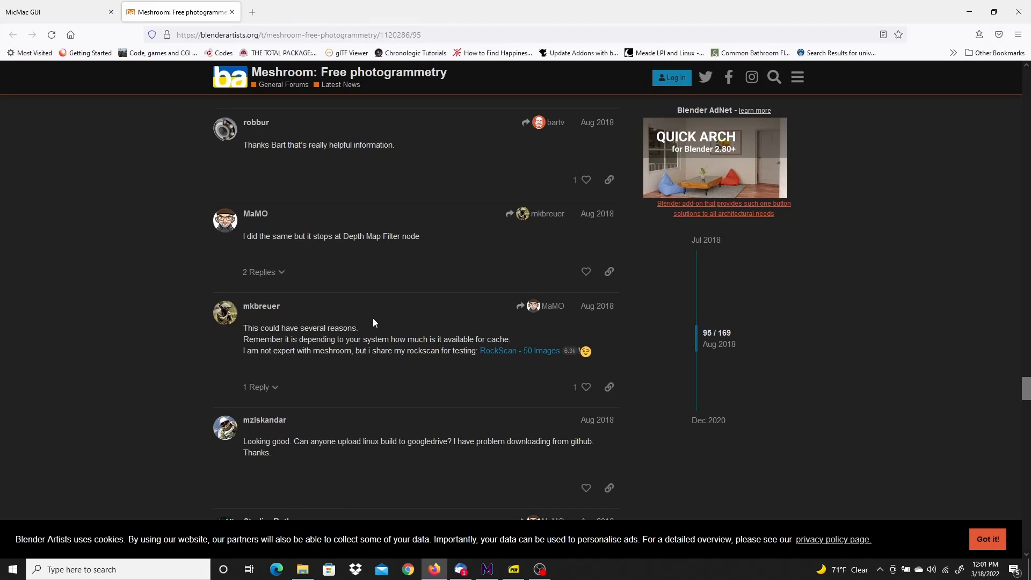
{"action": "mouse_move", "coordinate": [550, 350]}
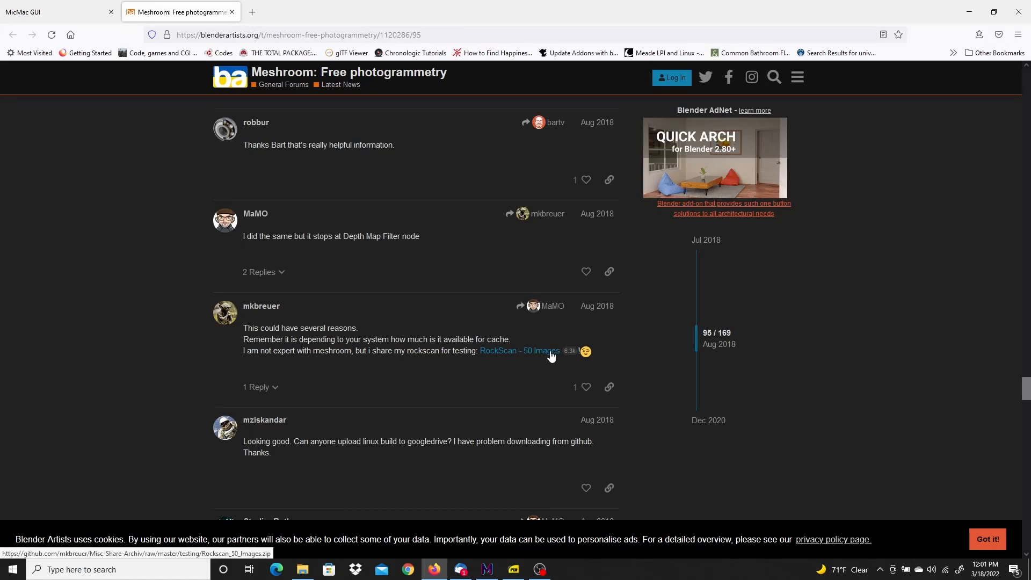
{"action": "mouse_move", "coordinate": [533, 347]}
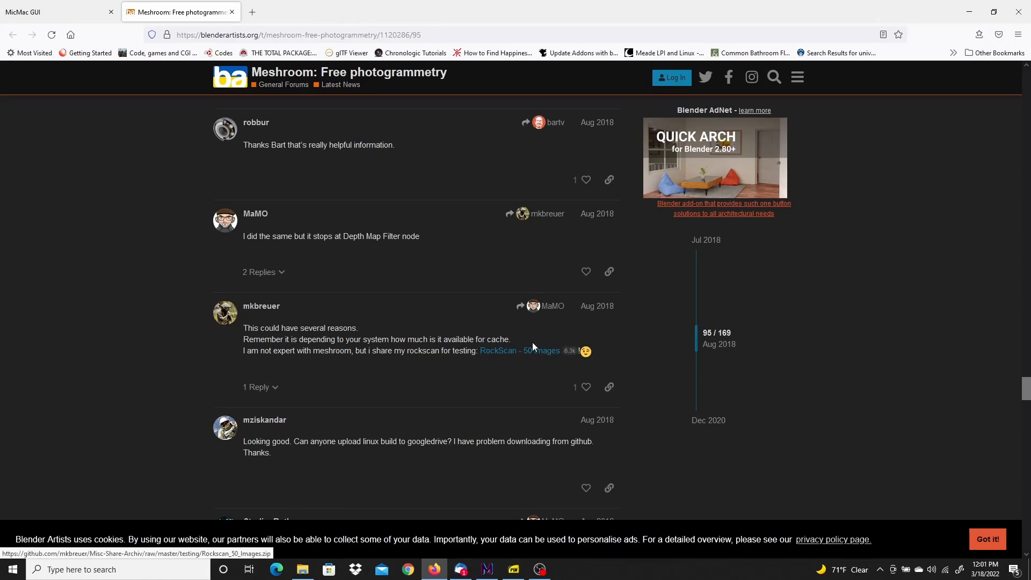
{"action": "mouse_move", "coordinate": [445, 312]}
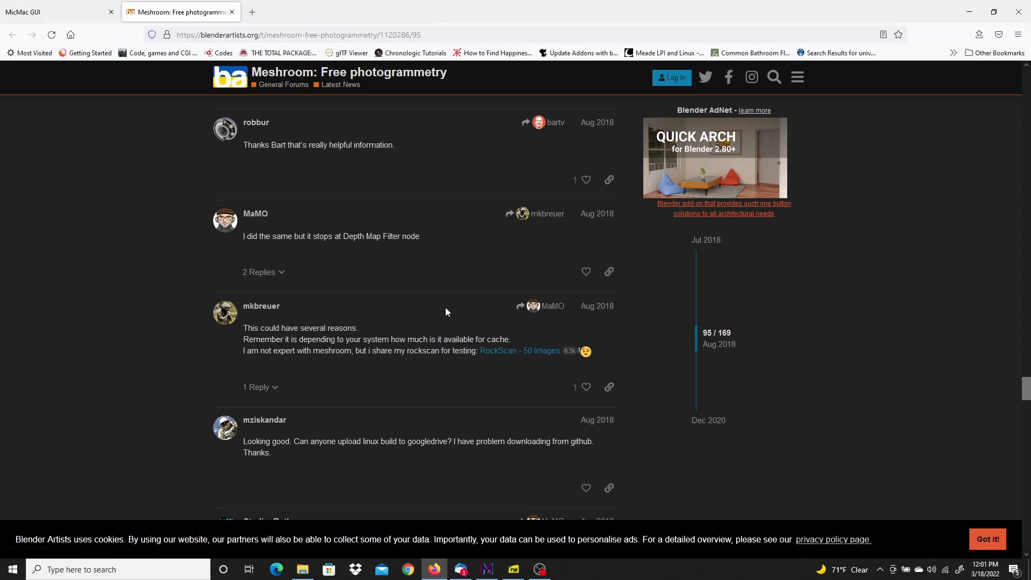
{"action": "mouse_move", "coordinate": [264, 320]}
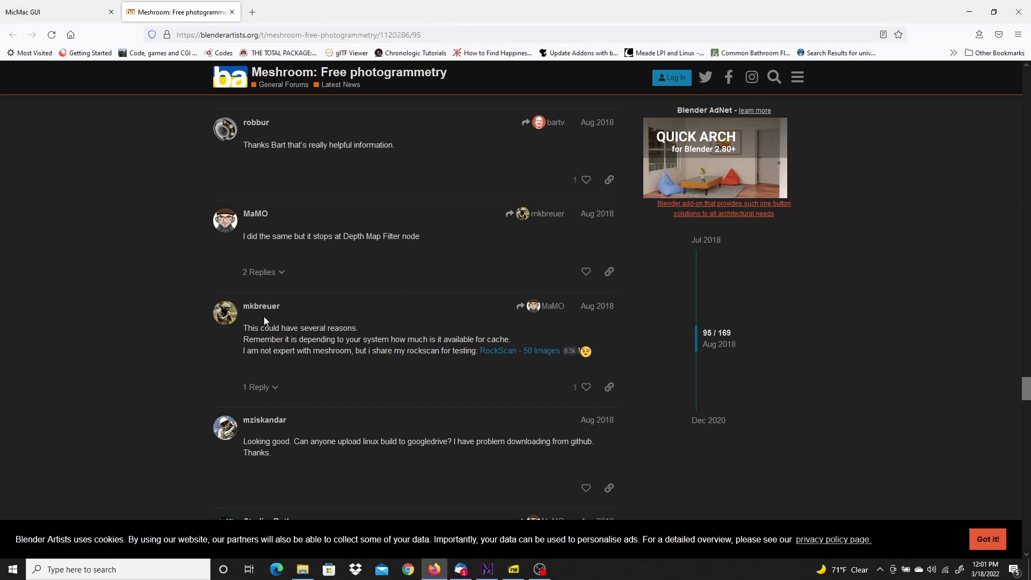
{"action": "mouse_move", "coordinate": [294, 310]}
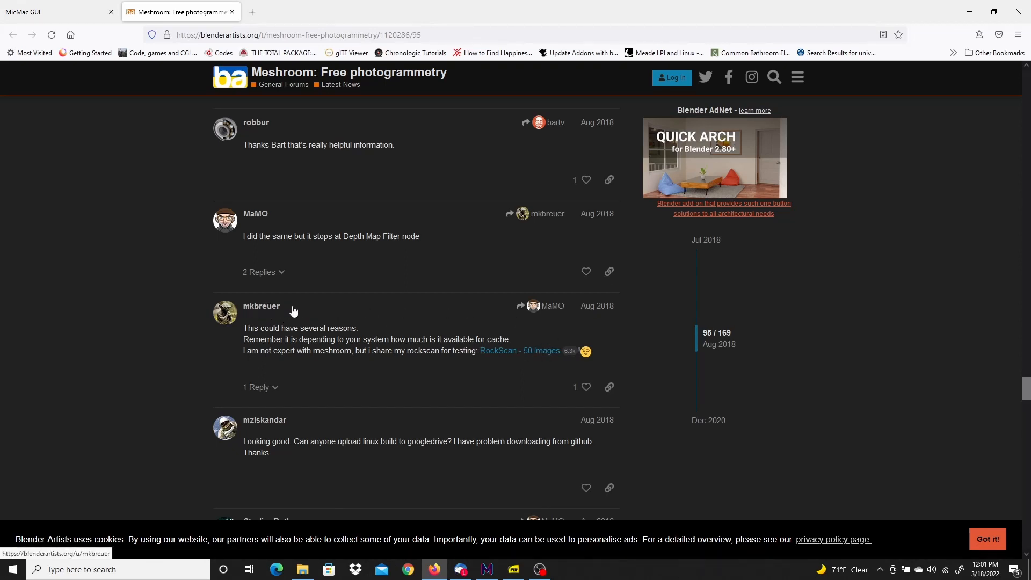
{"action": "mouse_move", "coordinate": [553, 313]}
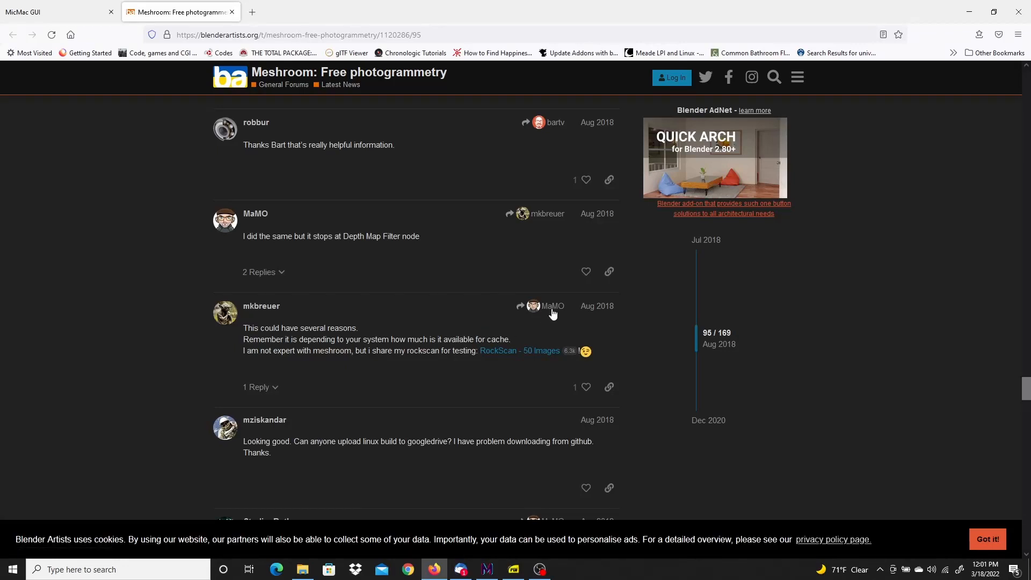
{"action": "mouse_move", "coordinate": [553, 309]}
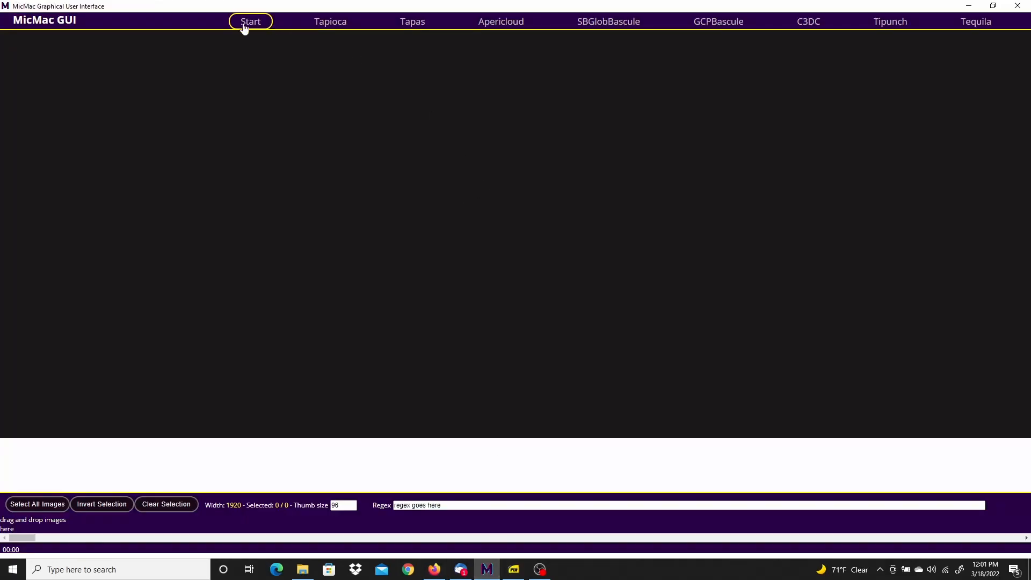
{"action": "left_click", "coordinate": [250, 21]}
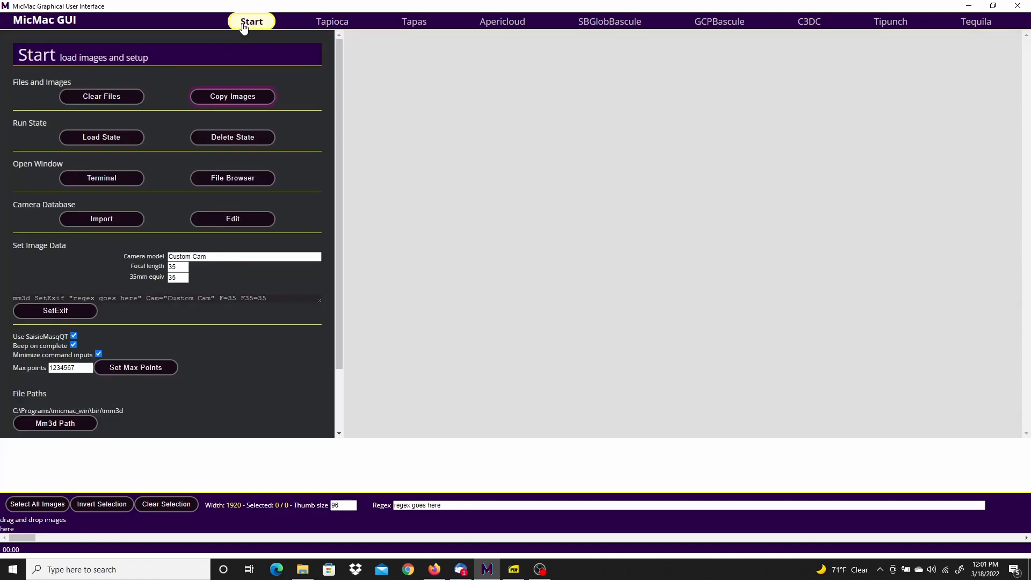
{"action": "left_click", "coordinate": [101, 96]}
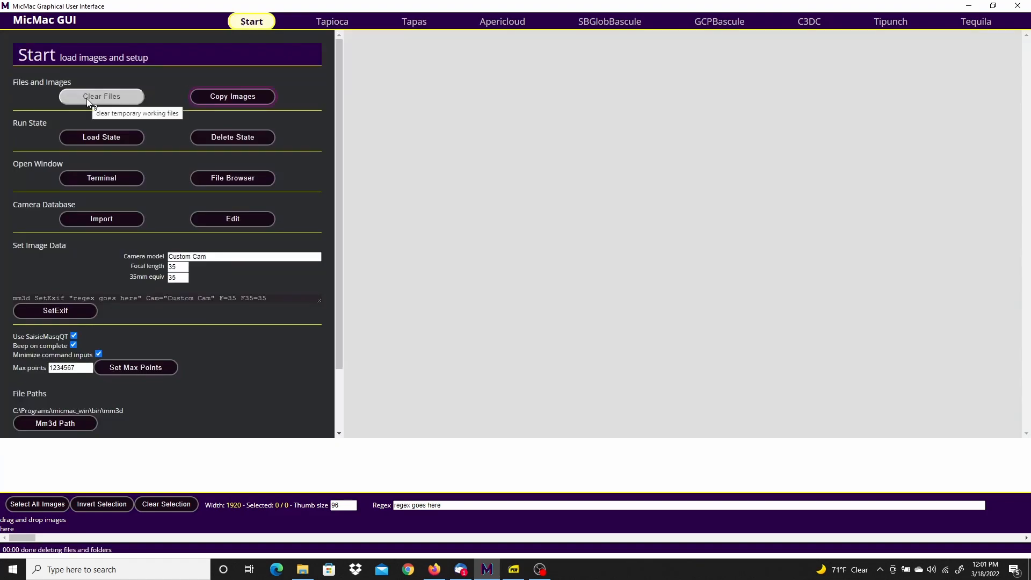
{"action": "mouse_move", "coordinate": [232, 96]}
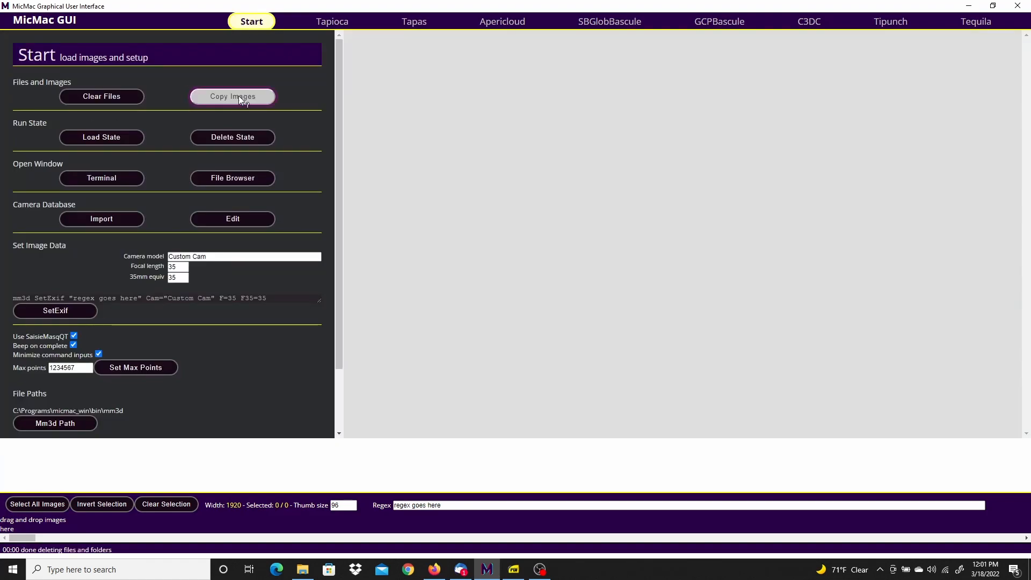
Step: Copy all photos from C:\PhotogrammetrySamples\Rockscan_50_Images\RockScan_For_Testing_50_Images into the project
{"action": "left_click", "coordinate": [232, 96]}
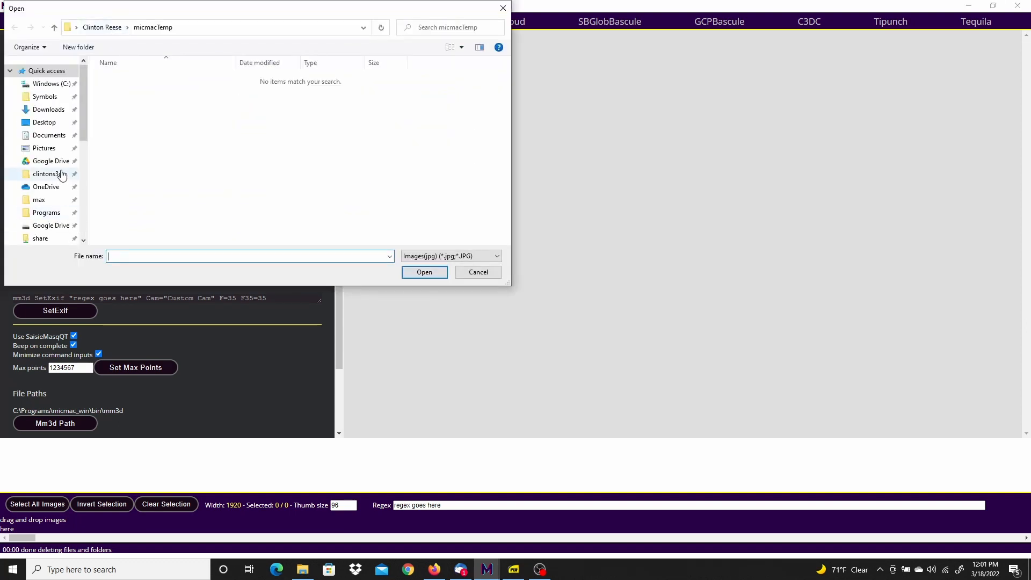
{"action": "left_click", "coordinate": [52, 84]}
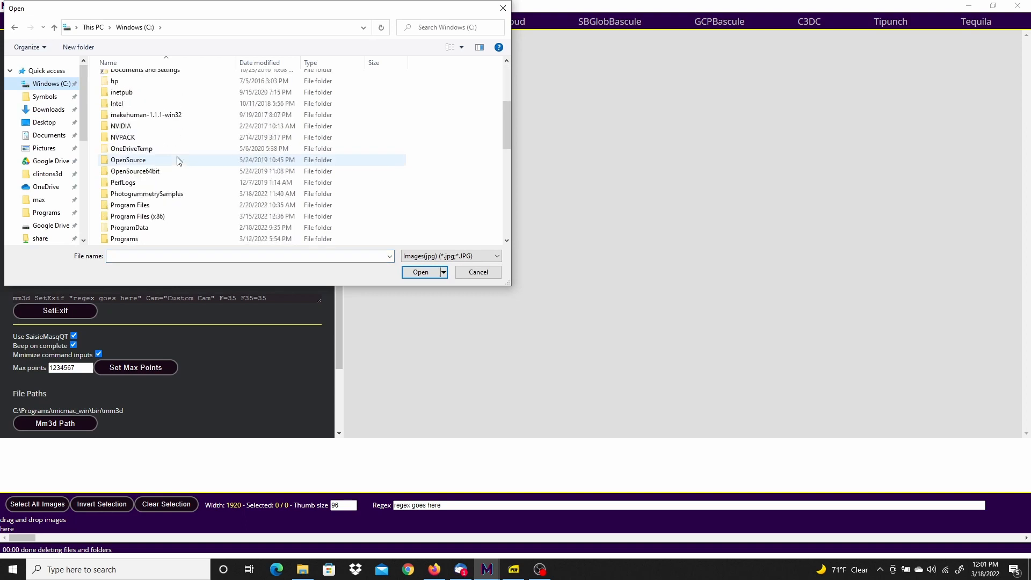
{"action": "double_click", "coordinate": [147, 193]}
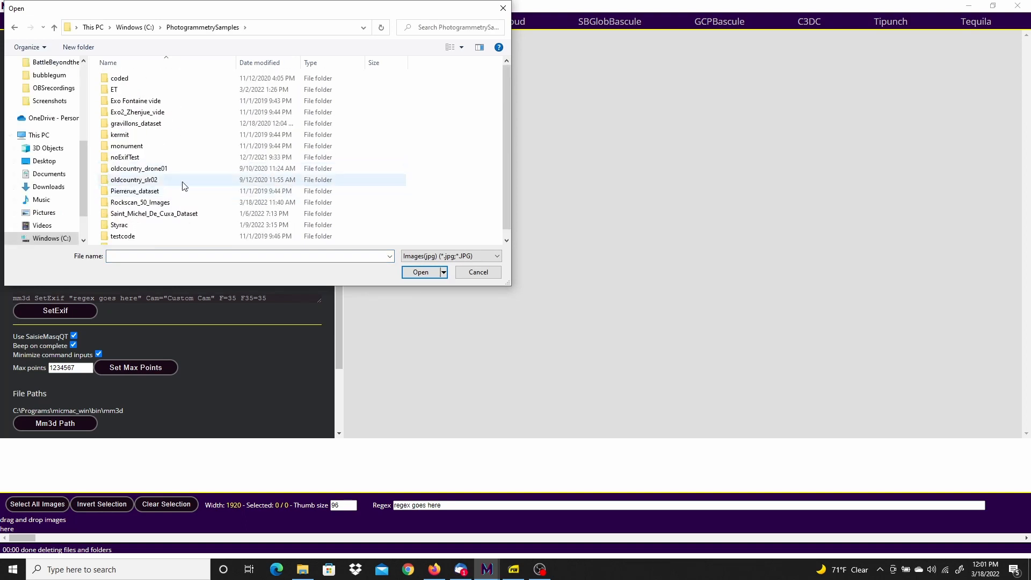
{"action": "double_click", "coordinate": [140, 201]}
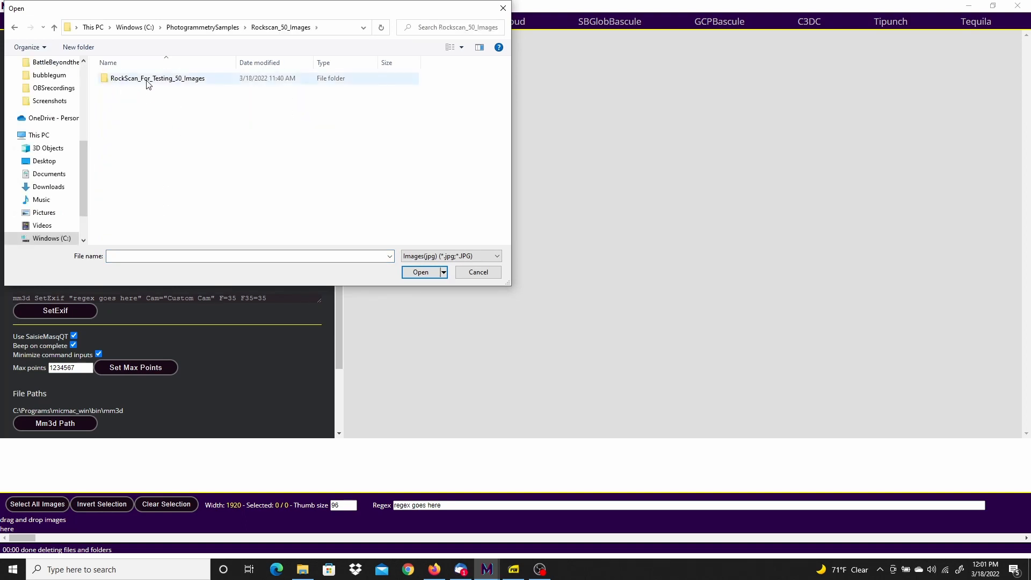
{"action": "double_click", "coordinate": [156, 77]}
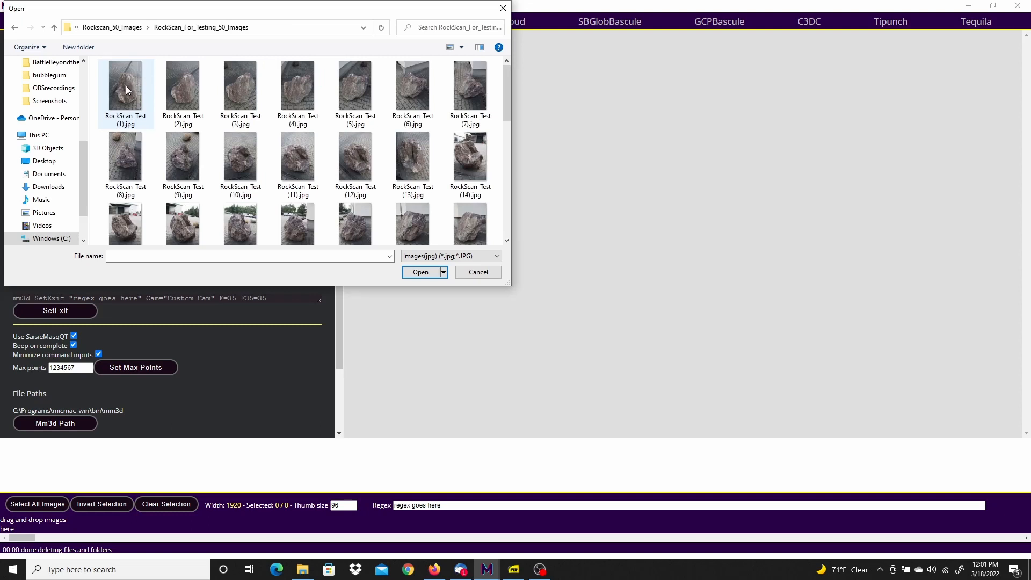
{"action": "scroll", "scroll_direction": "down", "scroll_amount": 3}
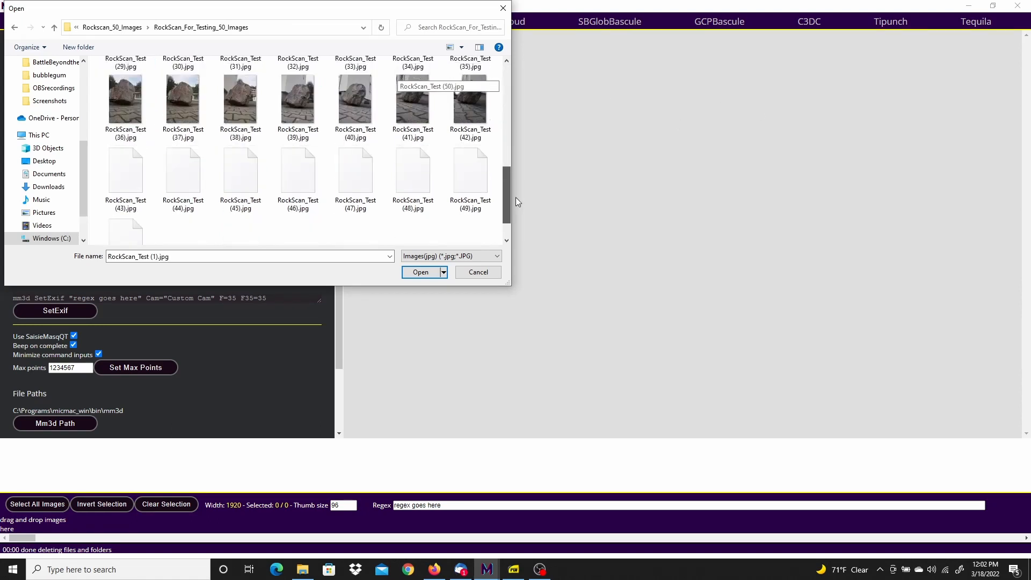
{"action": "scroll", "scroll_direction": "down", "scroll_amount": 3}
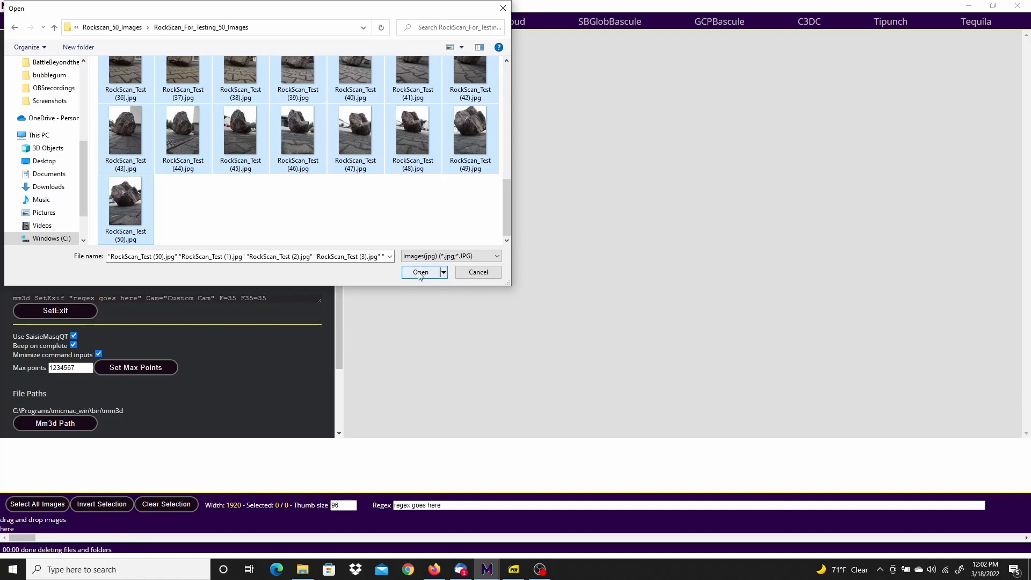
{"action": "left_click", "coordinate": [420, 272]}
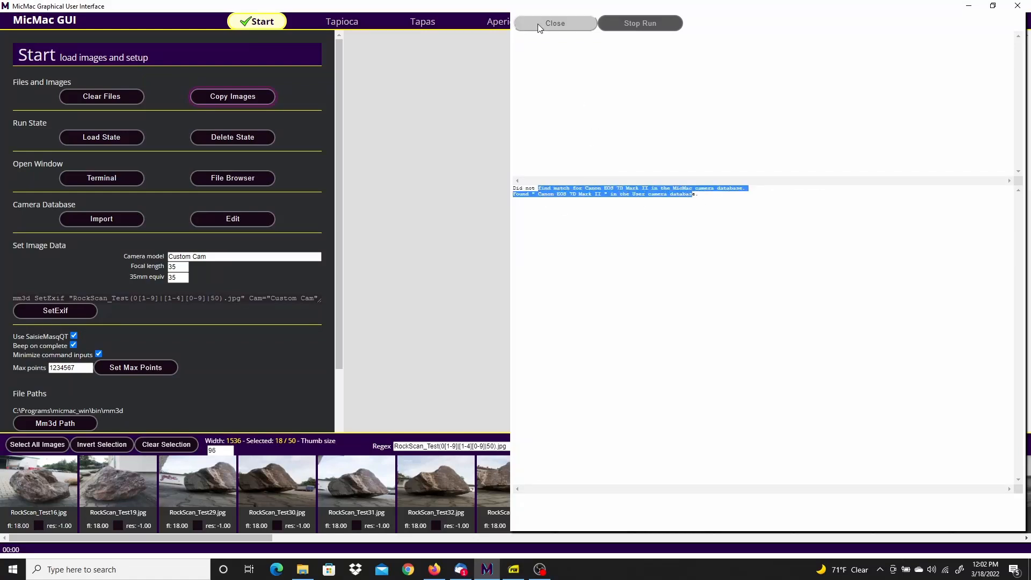
Step: Close the camera database log, returning to the Start page with 50 images selected
{"action": "left_click", "coordinate": [554, 23]}
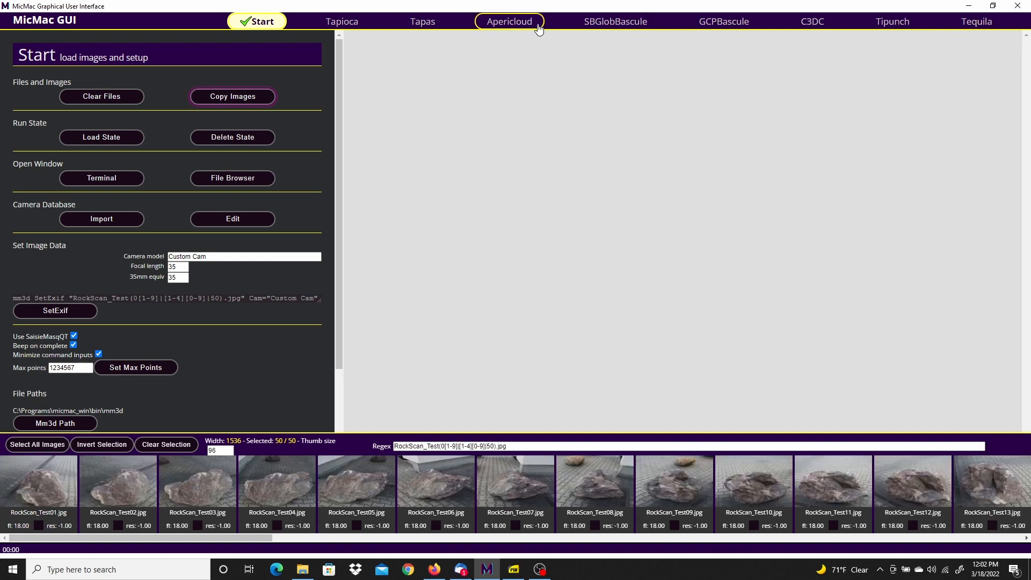
{"action": "scroll", "scroll_direction": "right", "scroll_amount": 3}
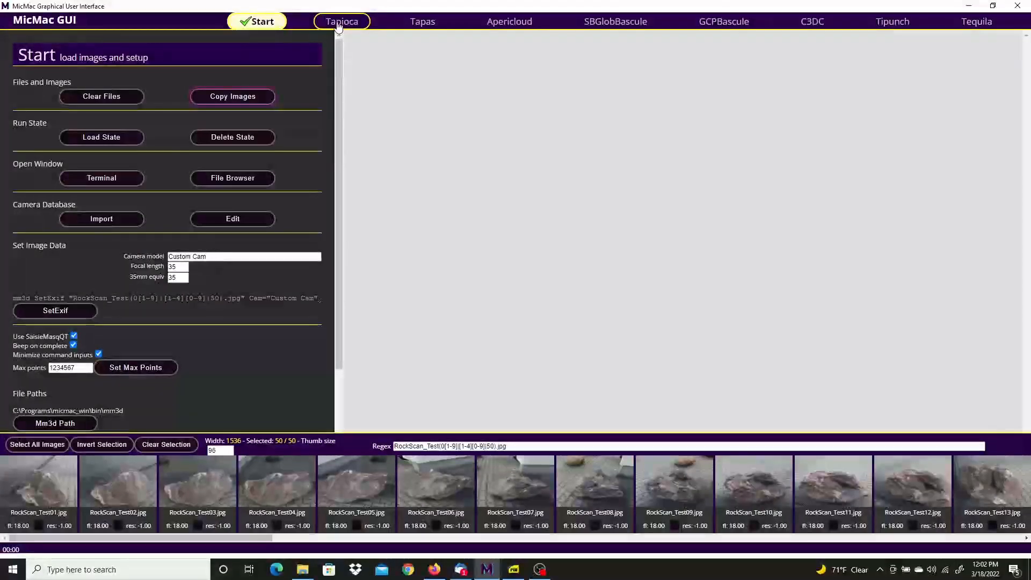
Step: Run Tapioca MulScale tie-point matching on the 50 RockScan photos
{"action": "left_click", "coordinate": [341, 21]}
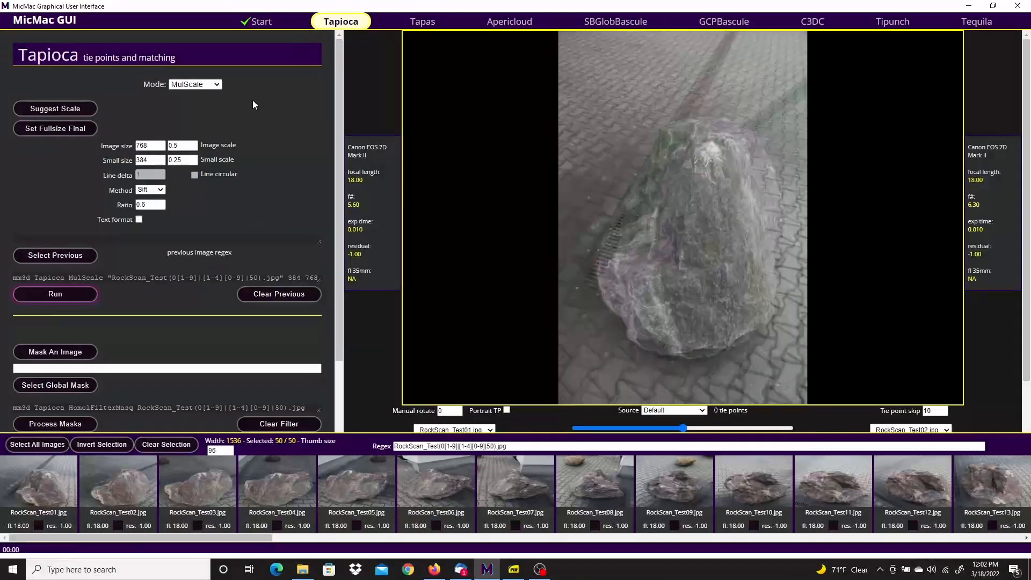
{"action": "mouse_move", "coordinate": [64, 302]}
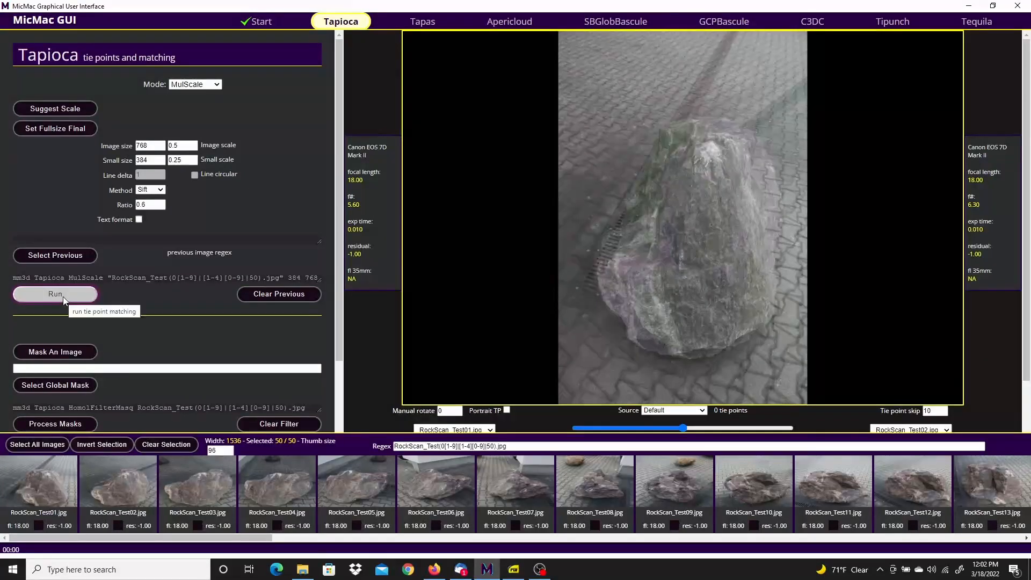
{"action": "left_click", "coordinate": [55, 293]}
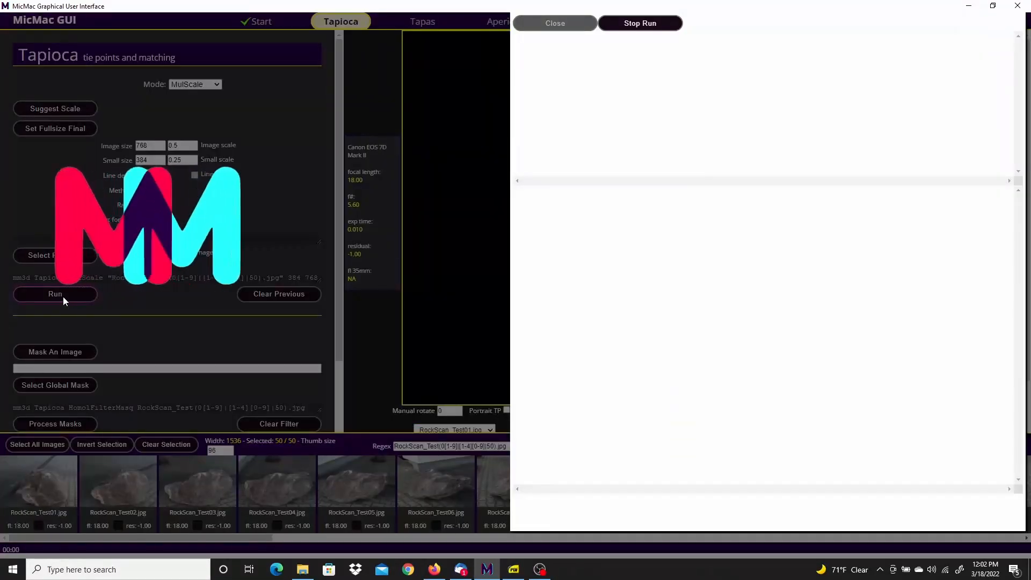
{"action": "left_click", "coordinate": [56, 294]}
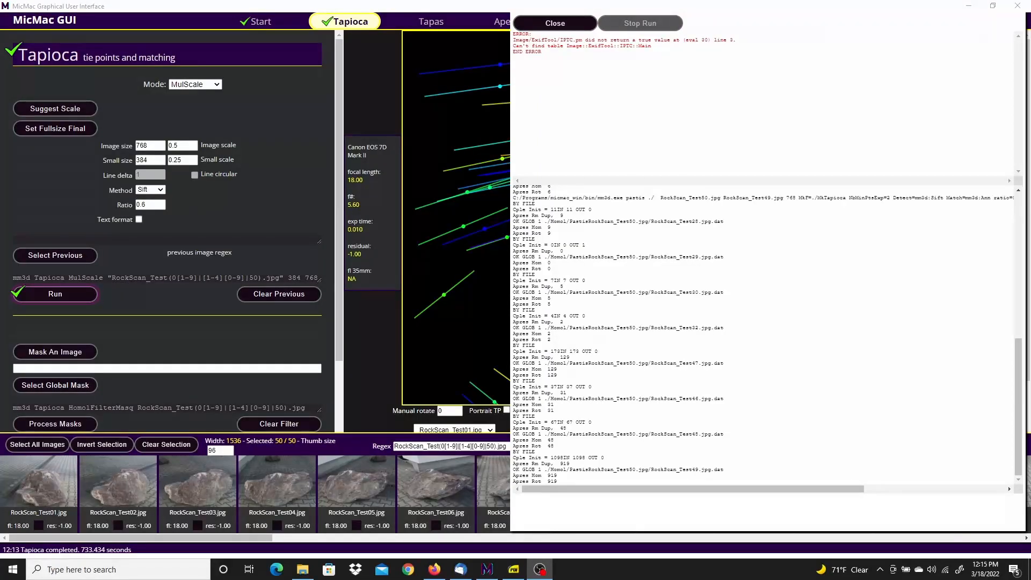
{"action": "mouse_move", "coordinate": [129, 328]}
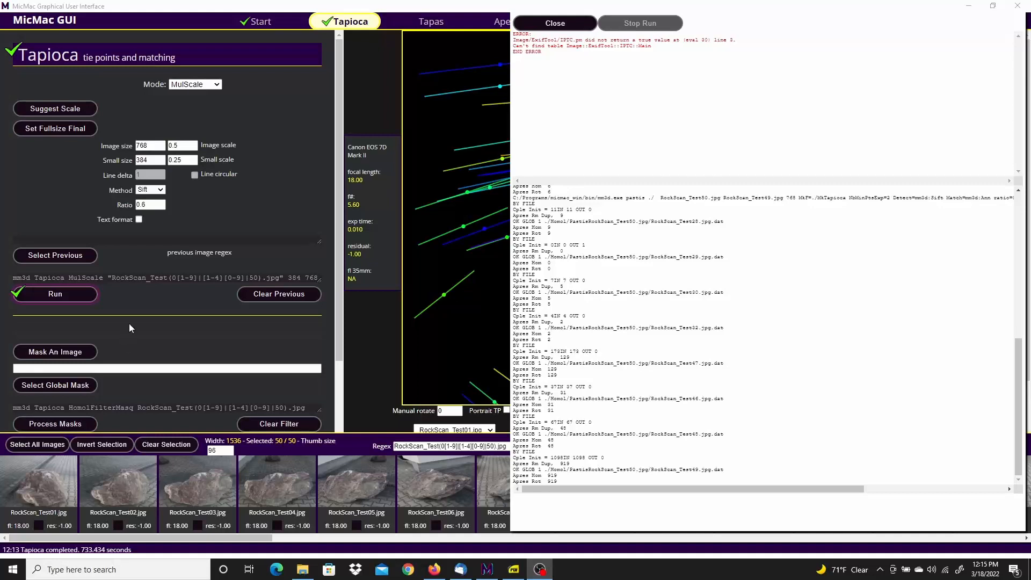
{"action": "mouse_move", "coordinate": [554, 23]}
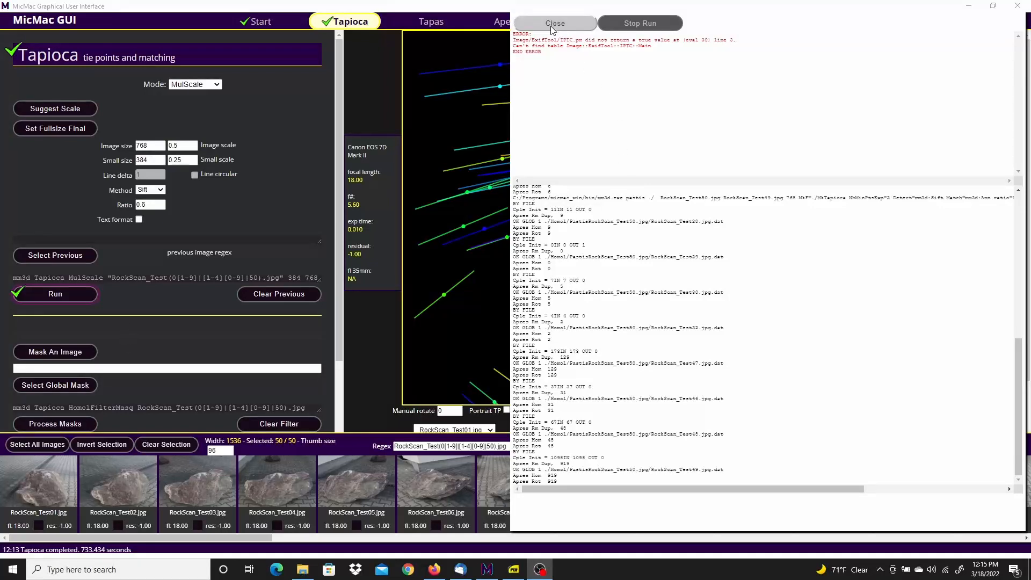
Step: Close the Tapioca log and preview tie points rotated 90° with Portrait TP enabled
{"action": "left_click", "coordinate": [553, 23]}
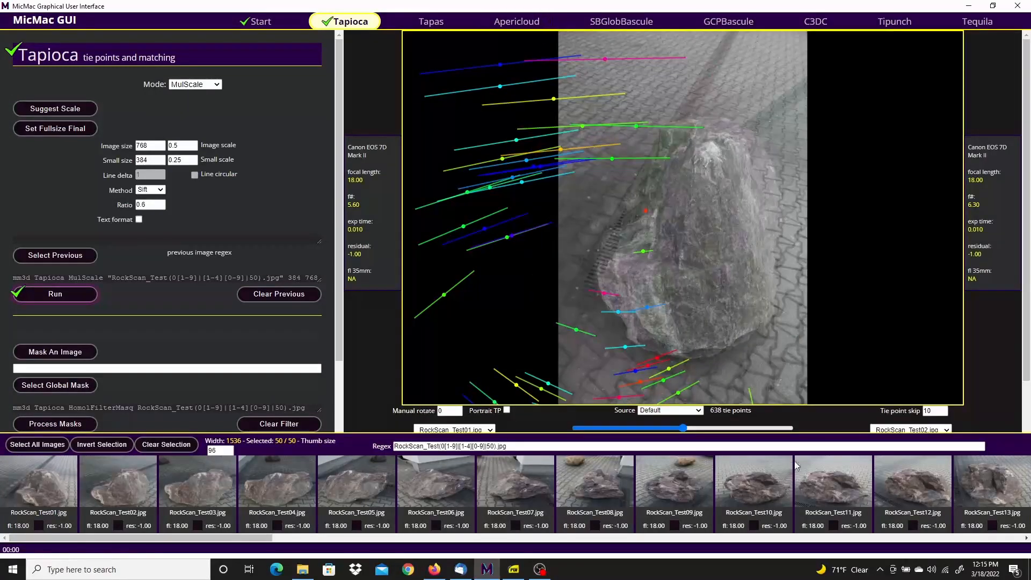
{"action": "left_click", "coordinate": [506, 410]}
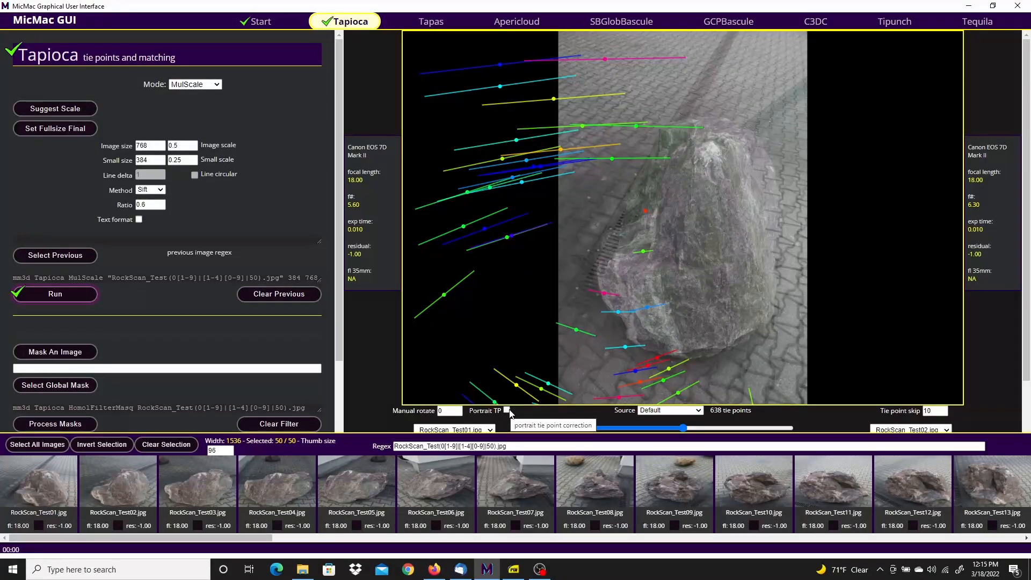
{"action": "left_click", "coordinate": [506, 411]}
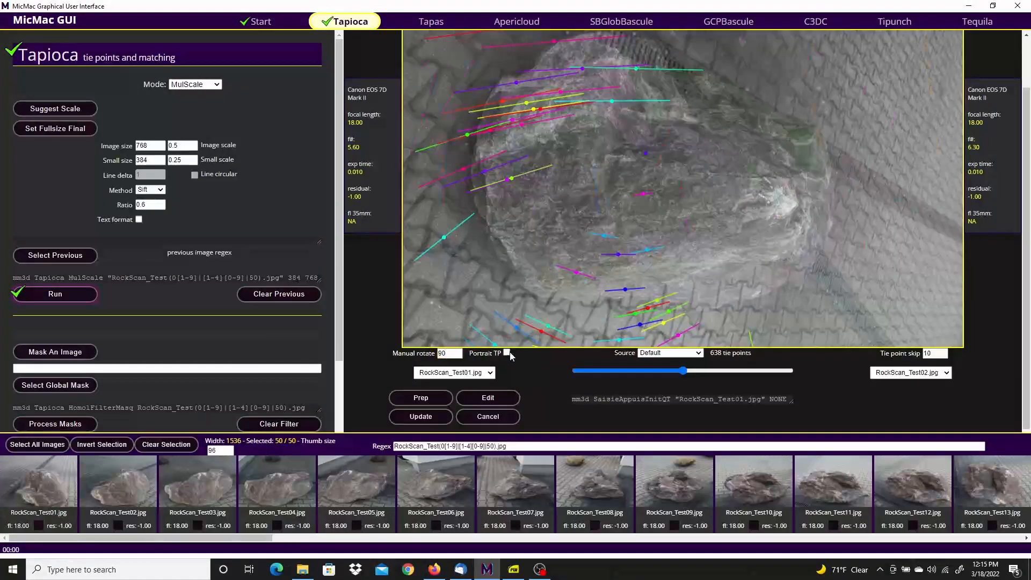
{"action": "left_click", "coordinate": [507, 353]}
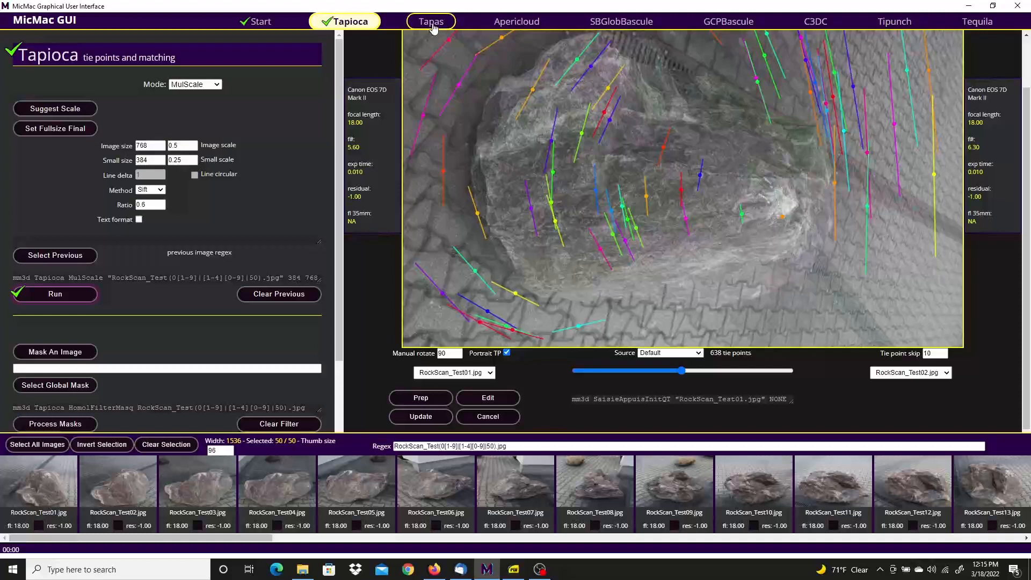
Step: Run Tapas RadialBasic calibration with Calib local on all 50 images
{"action": "left_click", "coordinate": [430, 21]}
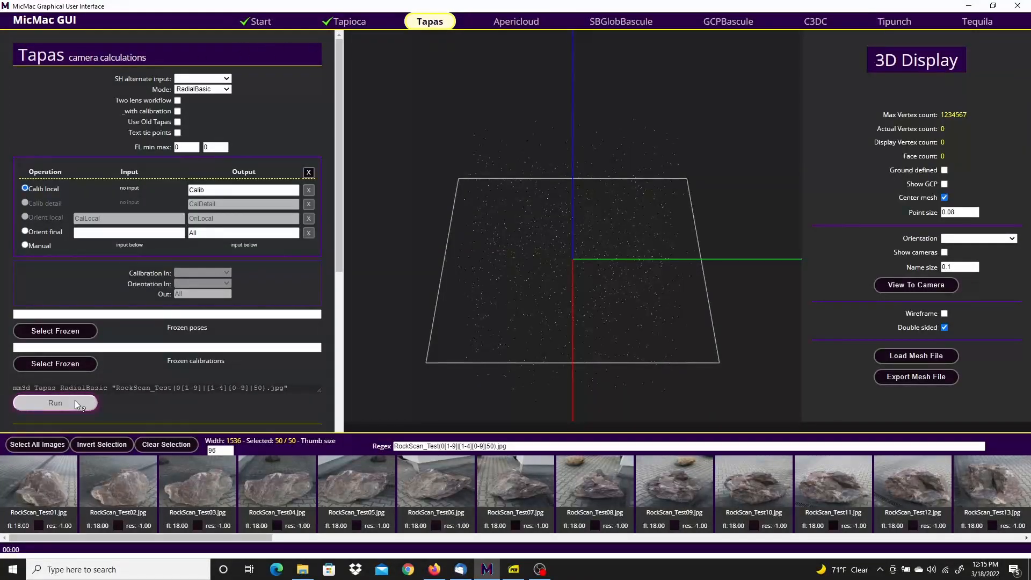
{"action": "mouse_move", "coordinate": [56, 402]}
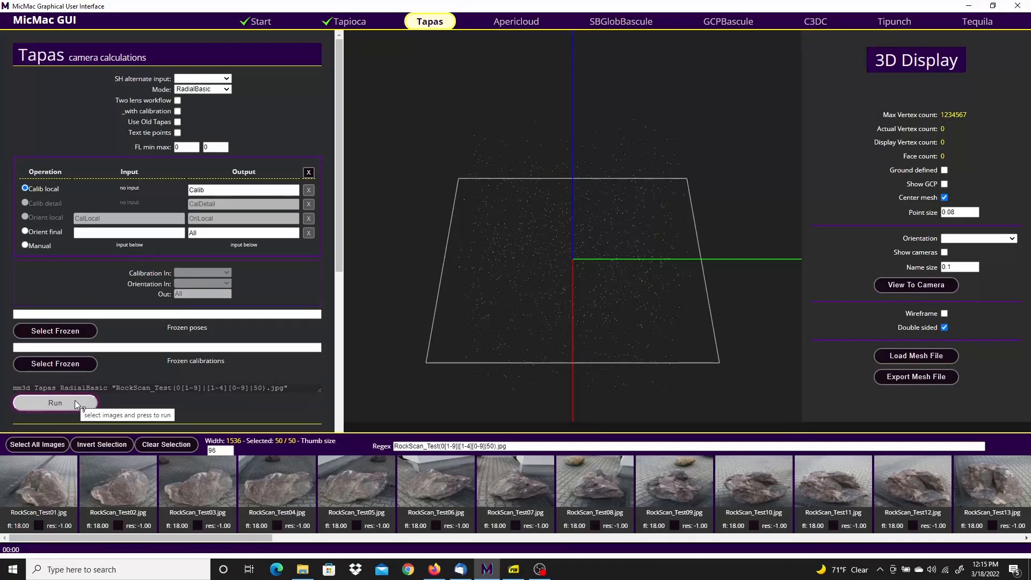
{"action": "left_click", "coordinate": [55, 402]}
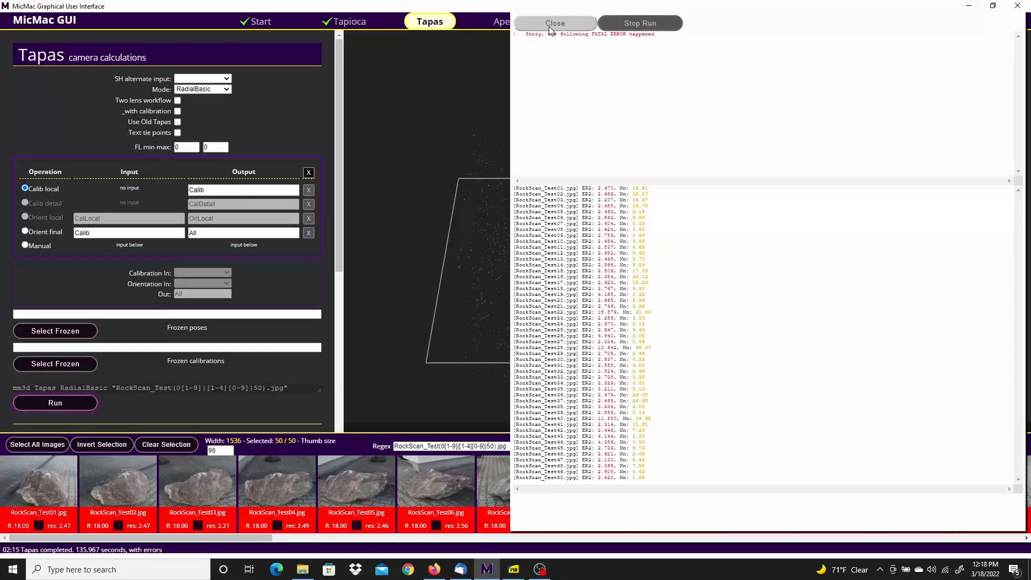
Step: Close the Tapas error log and clear the operation table header
{"action": "left_click", "coordinate": [555, 23]}
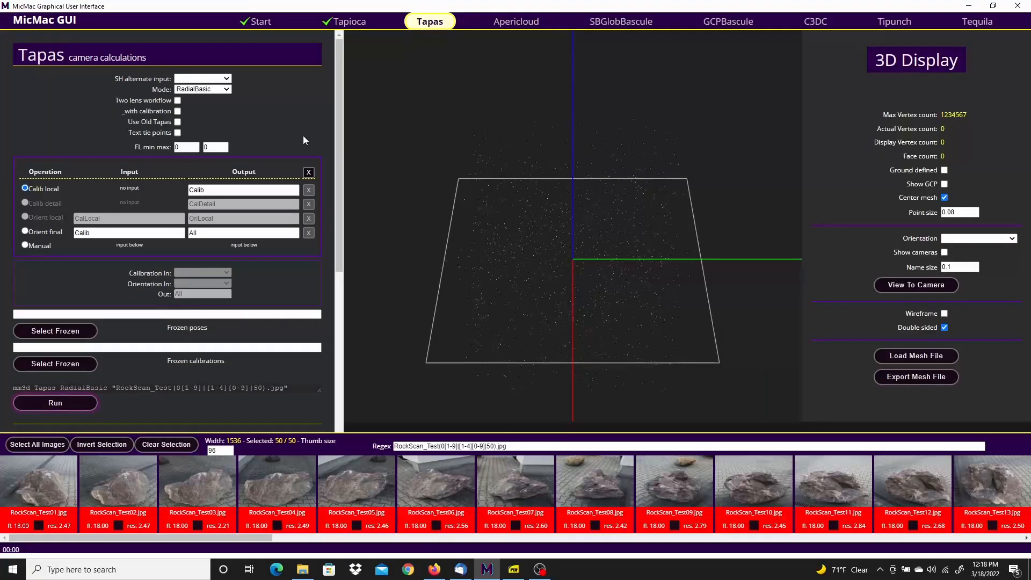
{"action": "mouse_move", "coordinate": [308, 173]}
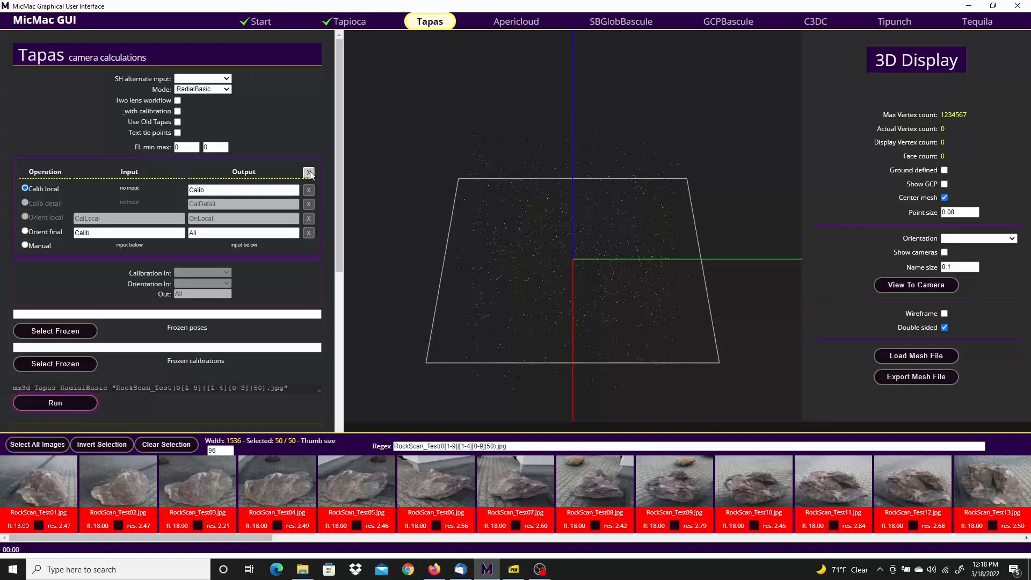
{"action": "left_click", "coordinate": [308, 172]}
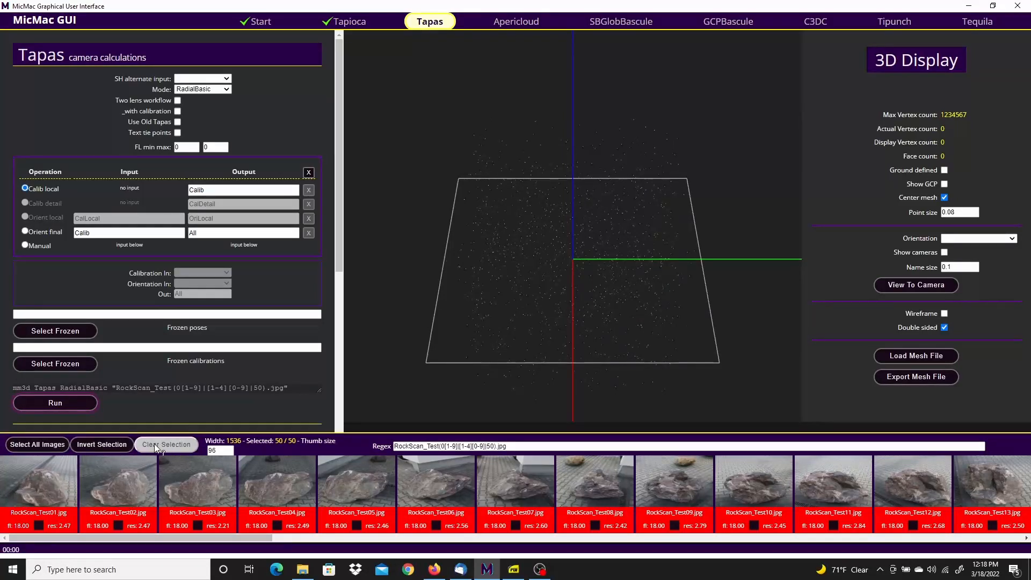
Step: Rerun Tapas calibration on only images matching RockScan_Test0[1-5].jpg
{"action": "left_click", "coordinate": [166, 445]}
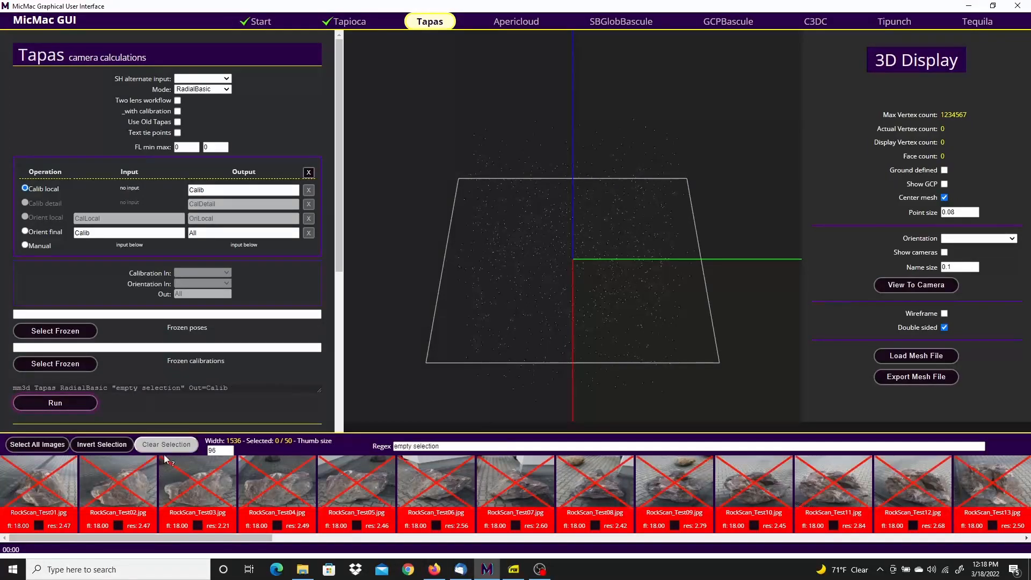
{"action": "left_click", "coordinate": [37, 480]}
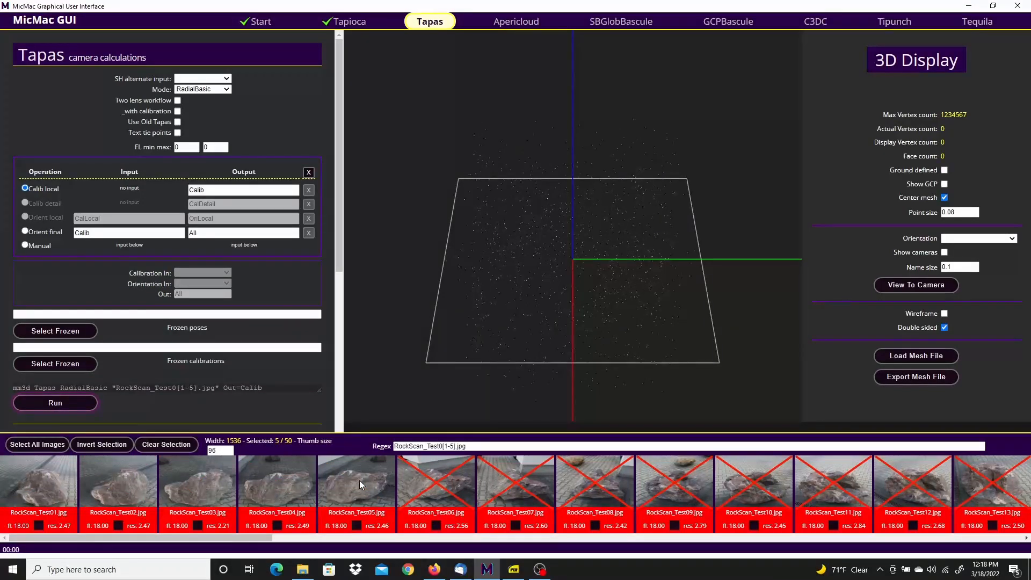
{"action": "mouse_move", "coordinate": [55, 403]}
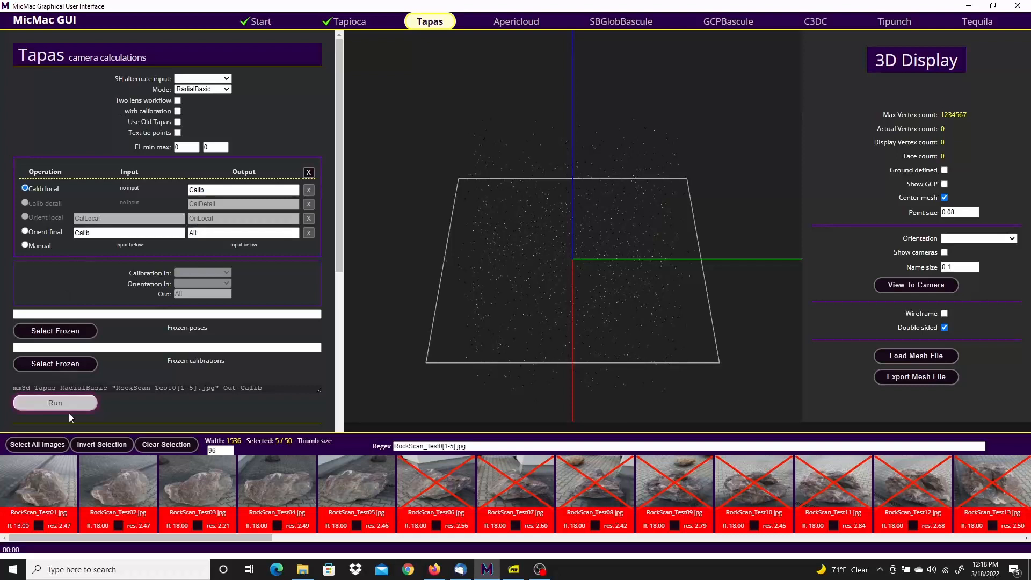
{"action": "mouse_move", "coordinate": [55, 402]}
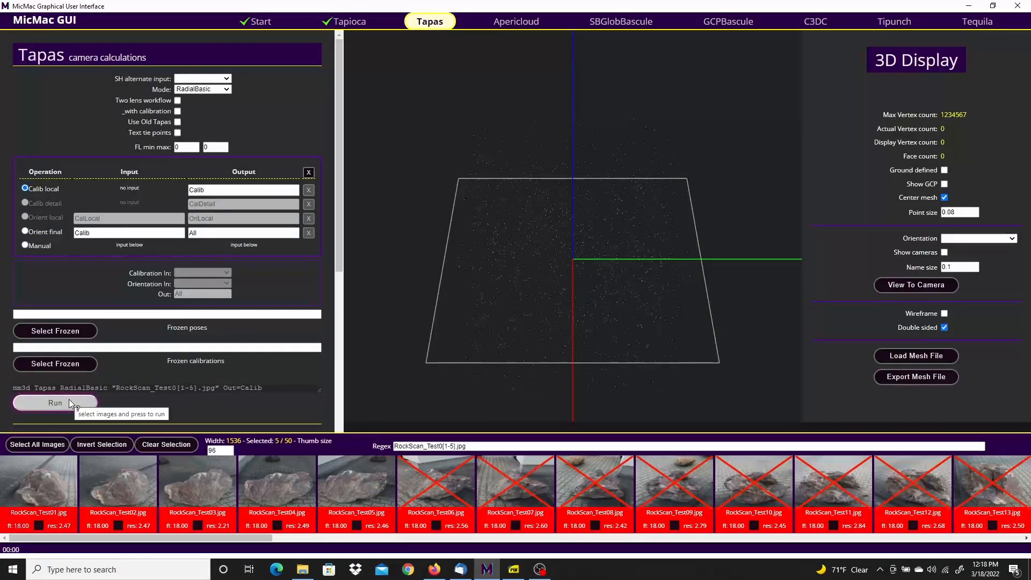
{"action": "left_click", "coordinate": [55, 402]}
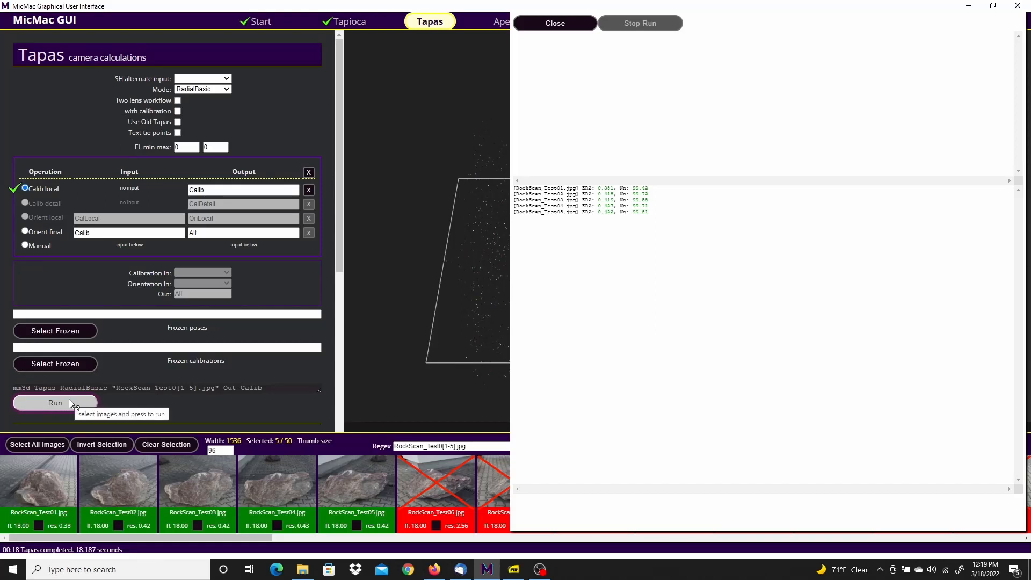
{"action": "mouse_move", "coordinate": [369, 238]}
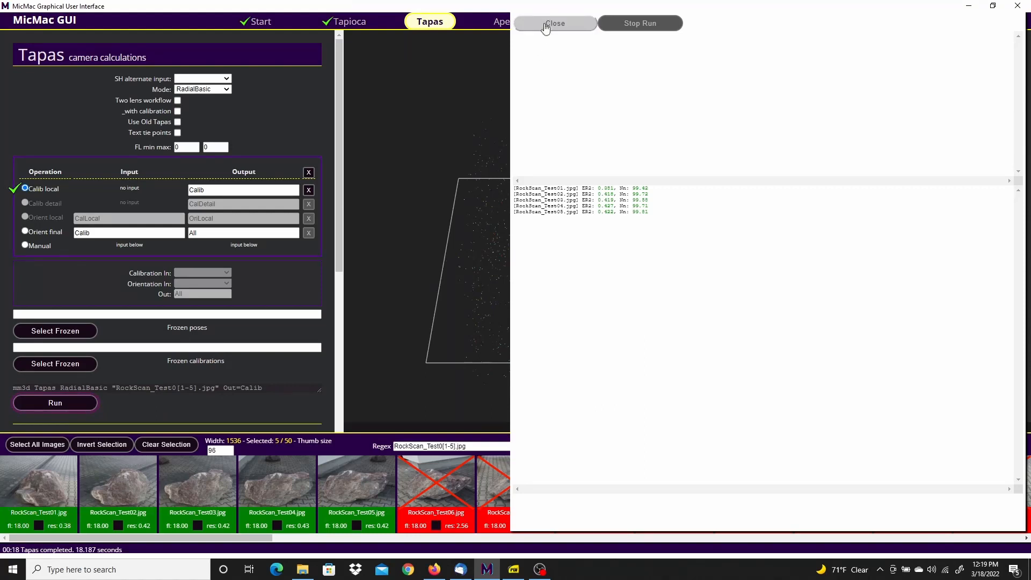
Step: Set up final orientation from Calib to All, cancelling the under-75% selection warning
{"action": "left_click", "coordinate": [554, 23]}
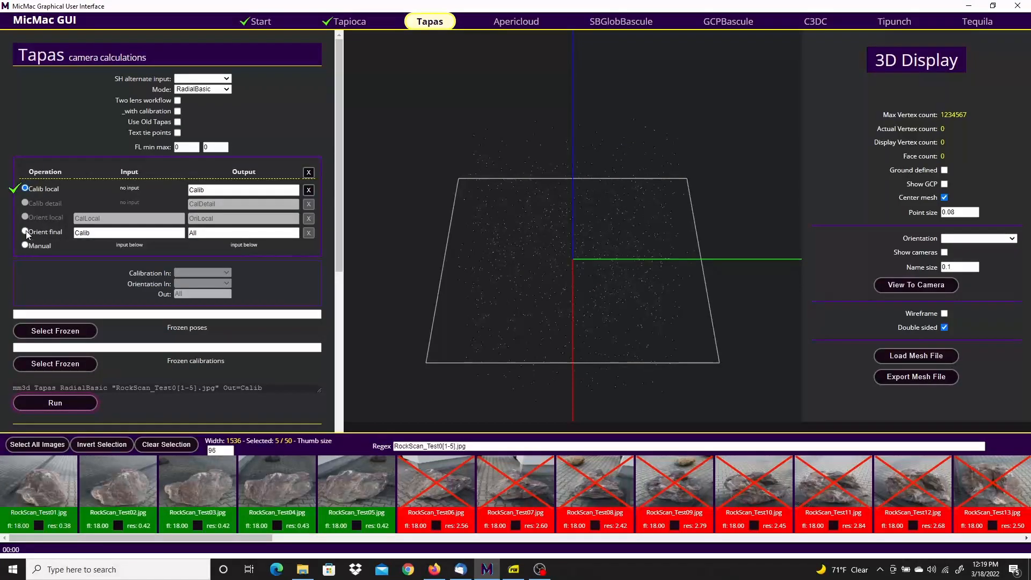
{"action": "left_click", "coordinate": [24, 231]}
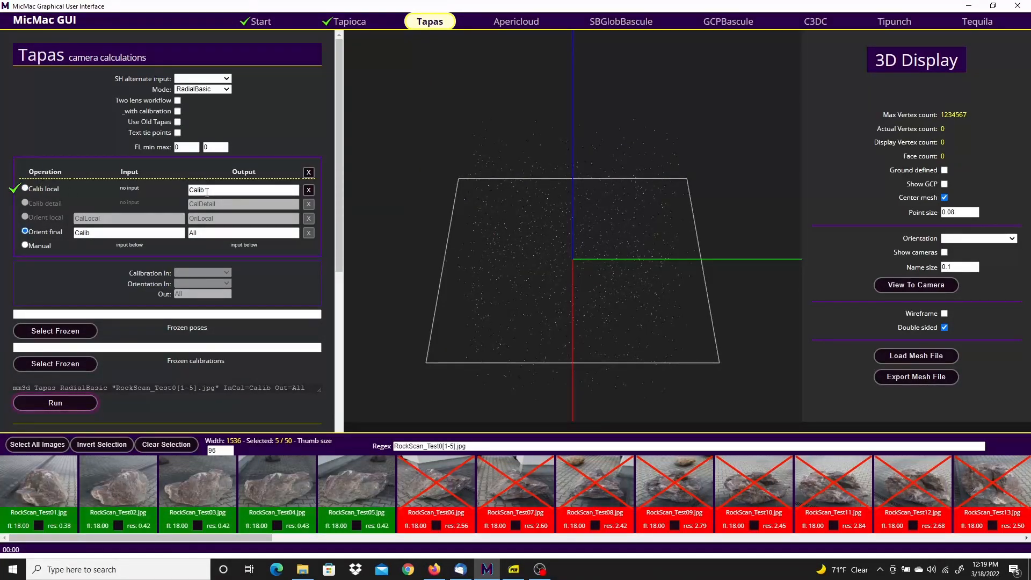
{"action": "triple_click", "coordinate": [243, 190]}
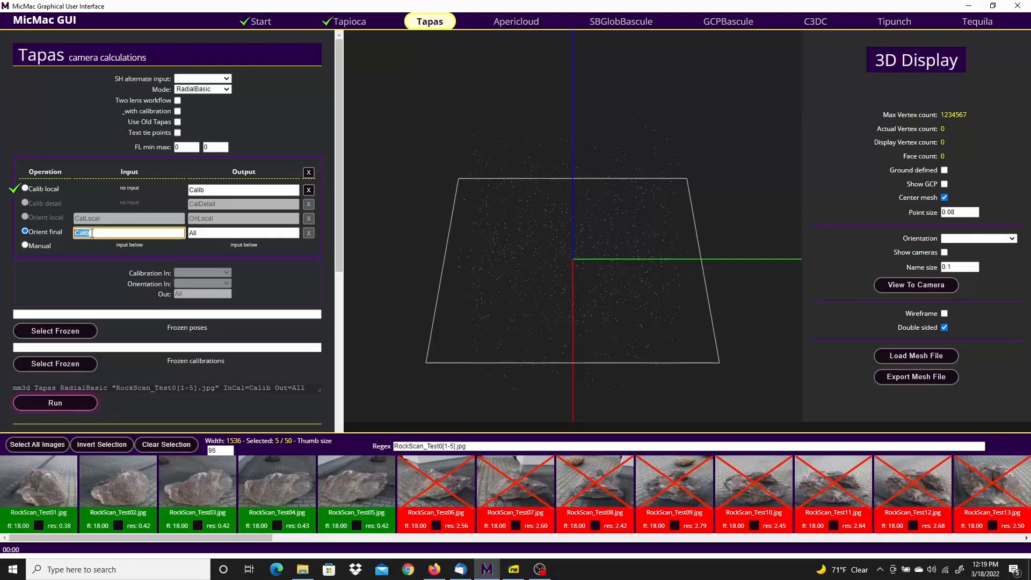
{"action": "mouse_move", "coordinate": [351, 295]}
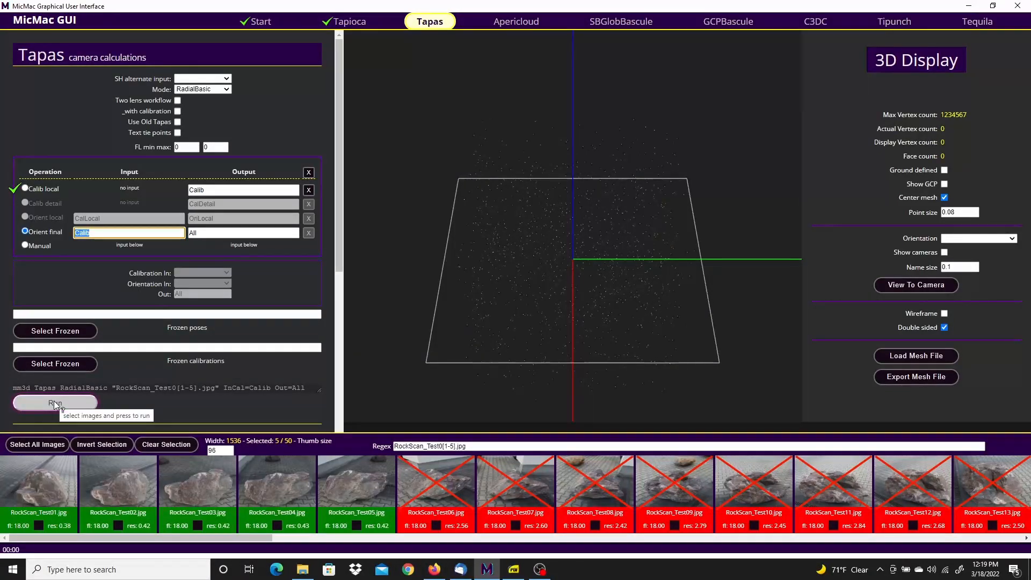
{"action": "left_click", "coordinate": [55, 402]}
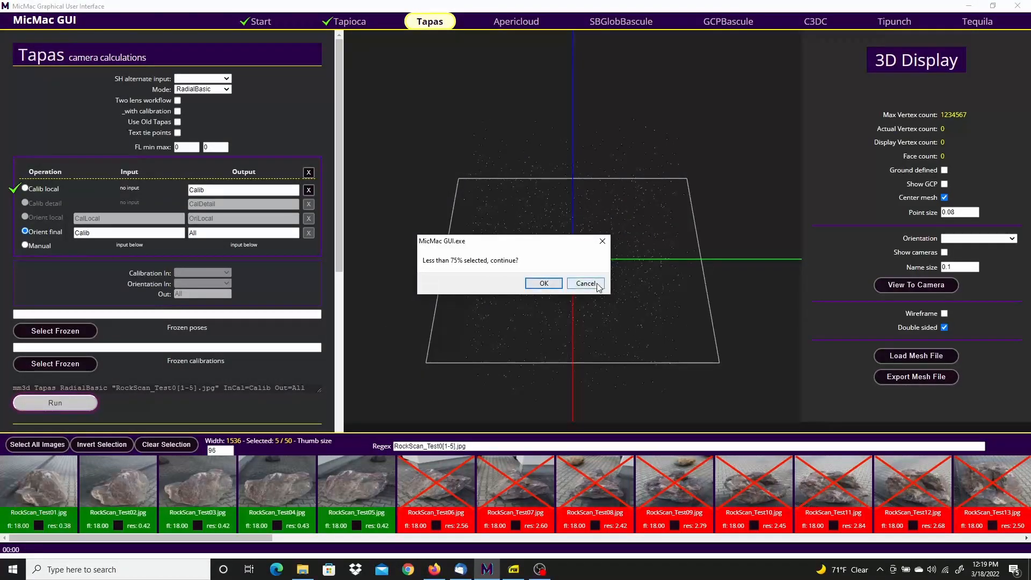
{"action": "left_click", "coordinate": [585, 283]}
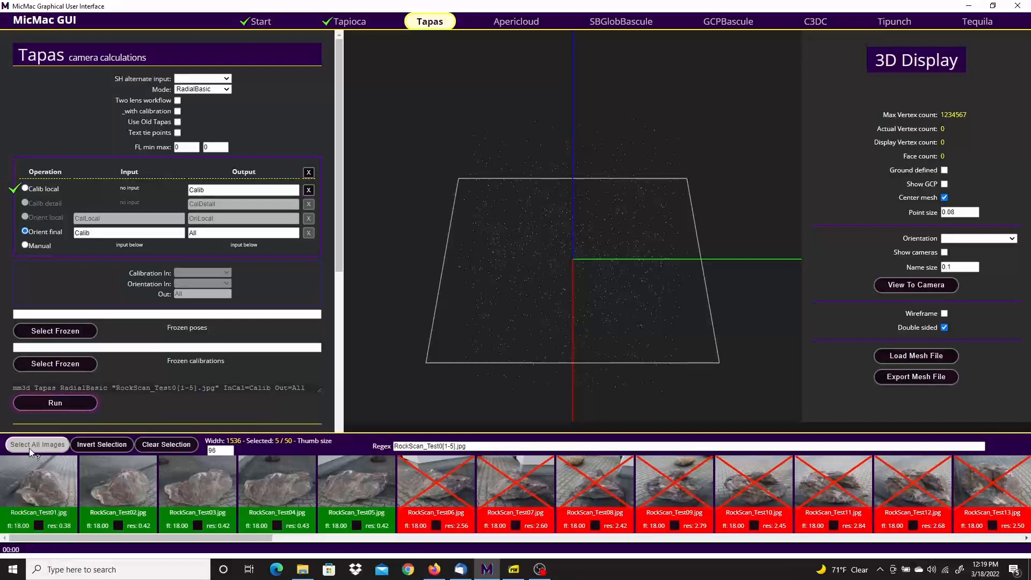
Step: Select all 50 images, run final orientation, and close the finished log
{"action": "left_click", "coordinate": [37, 444]}
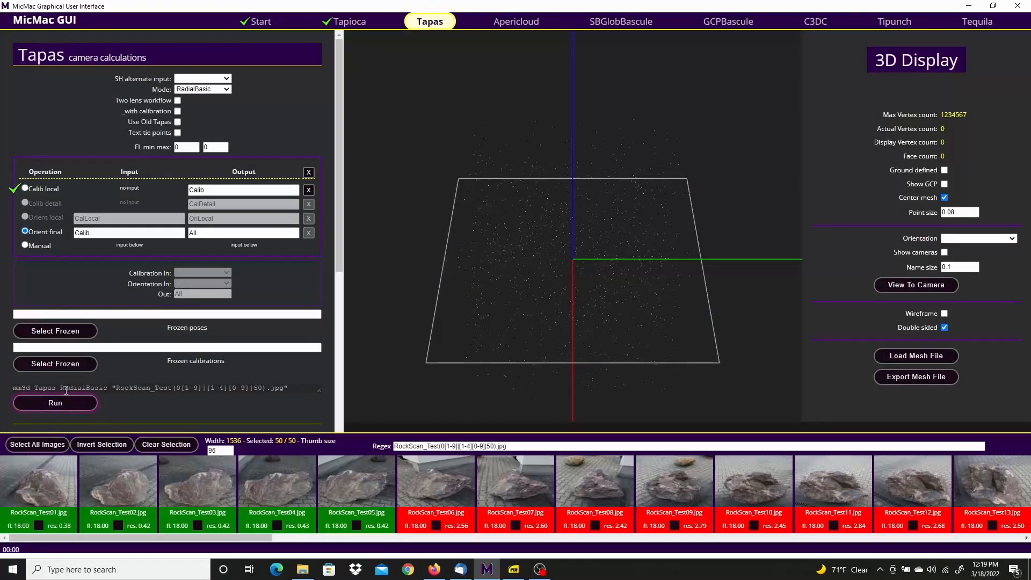
{"action": "left_click", "coordinate": [55, 403]}
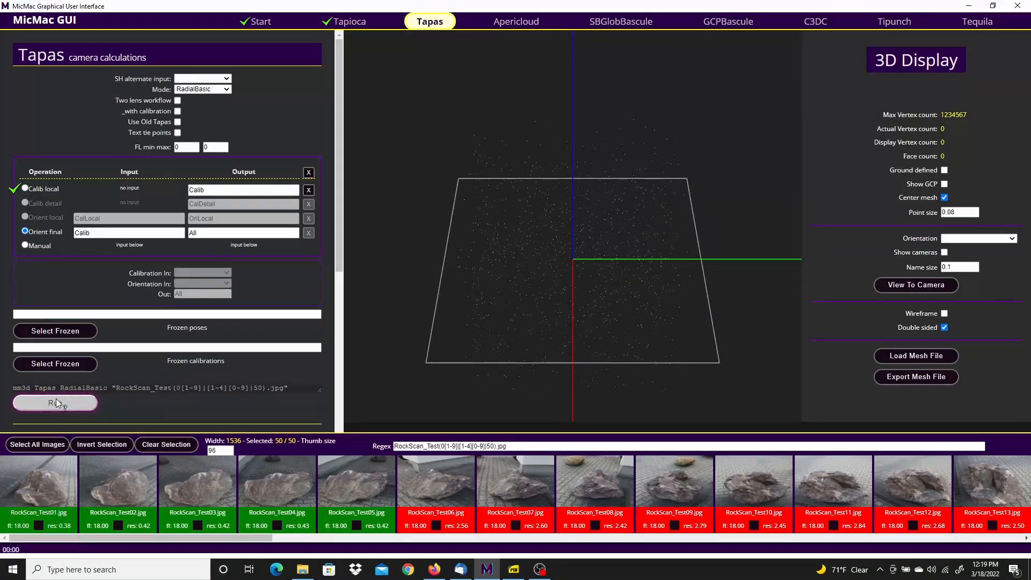
{"action": "left_click", "coordinate": [55, 402]}
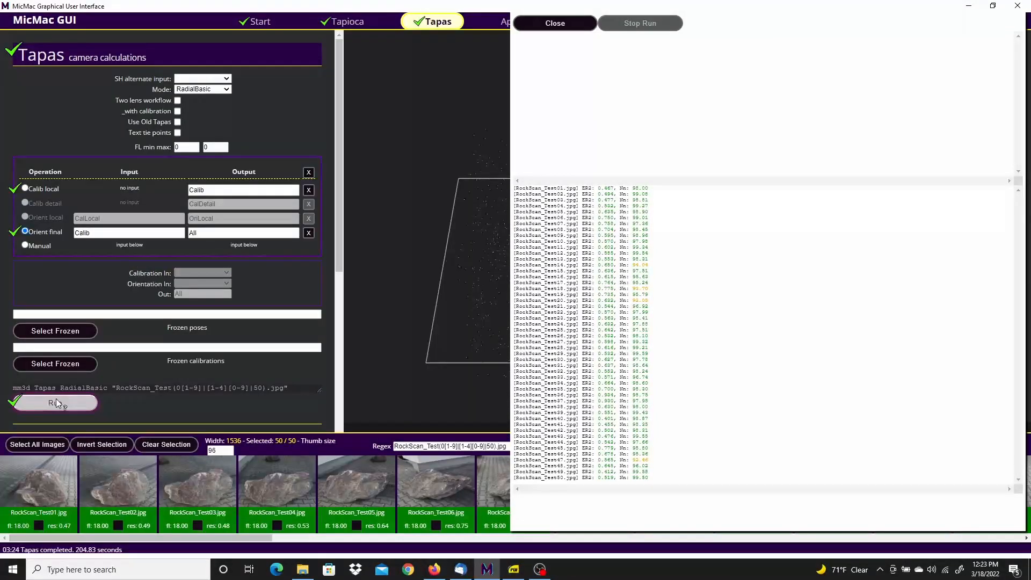
{"action": "mouse_move", "coordinate": [554, 23]}
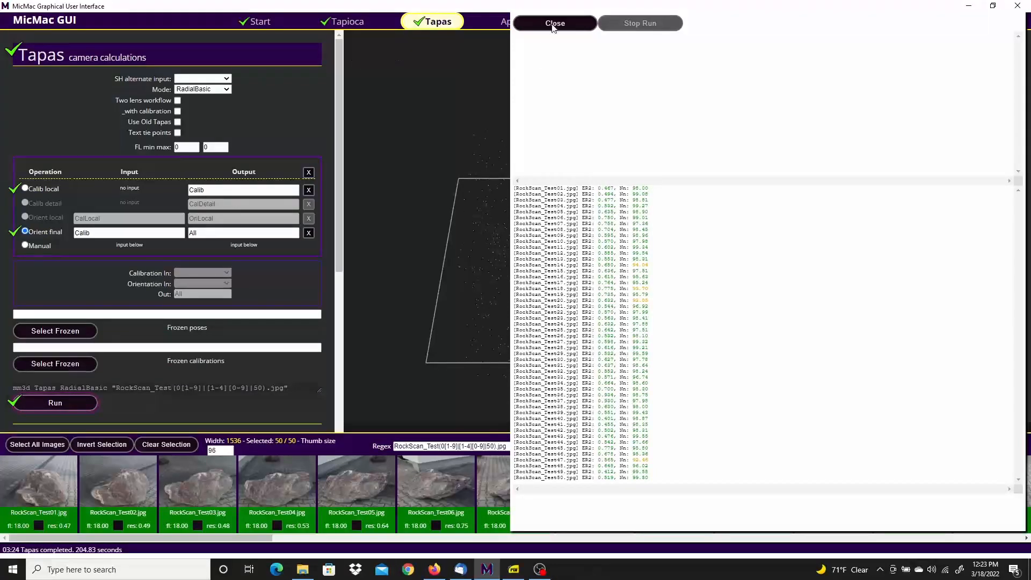
{"action": "left_click", "coordinate": [555, 23]}
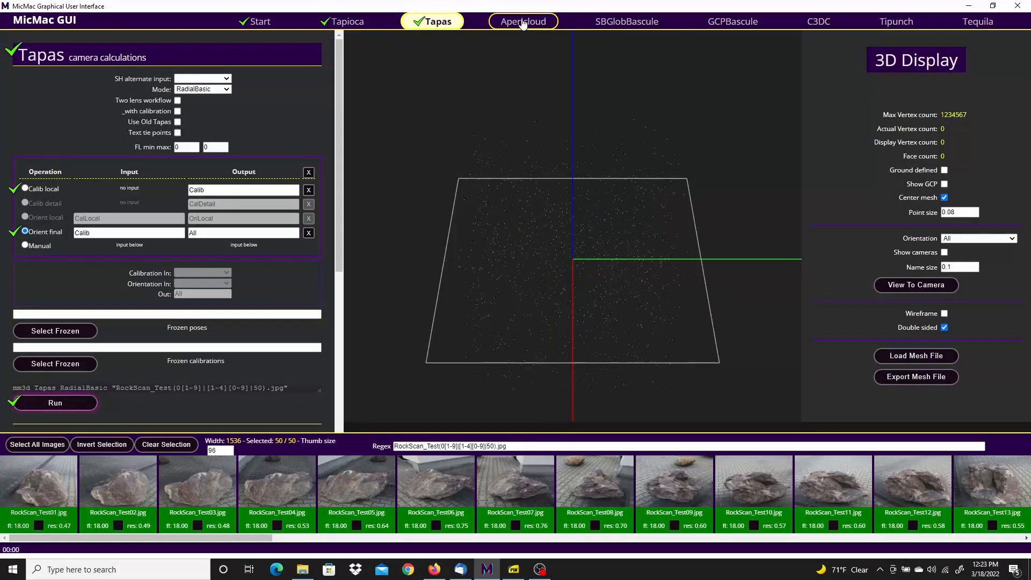
Step: Compute the AperiCloud sparse cloud preview and open the Make 3D Mask tool
{"action": "left_click", "coordinate": [522, 21]}
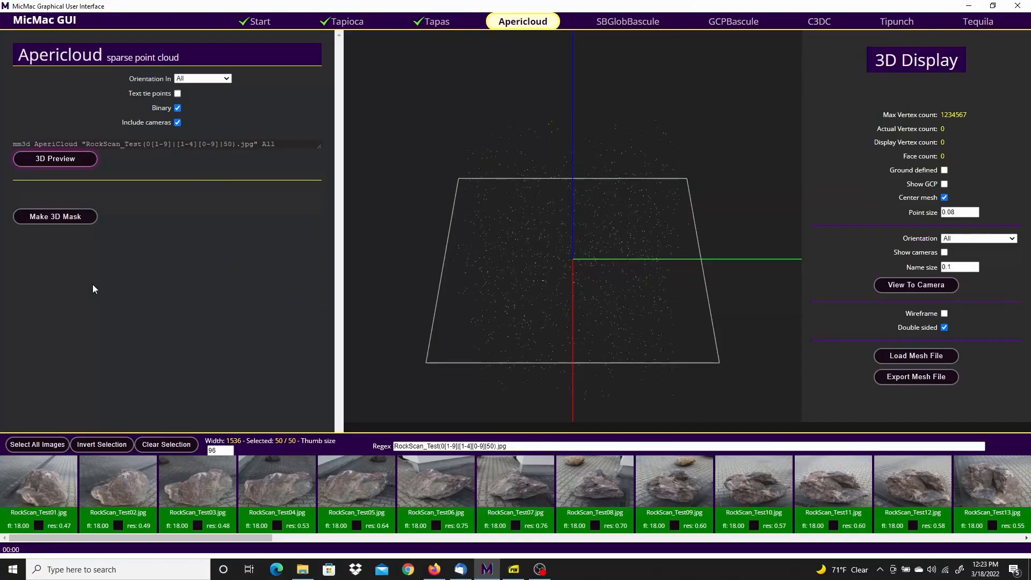
{"action": "mouse_move", "coordinate": [55, 158]}
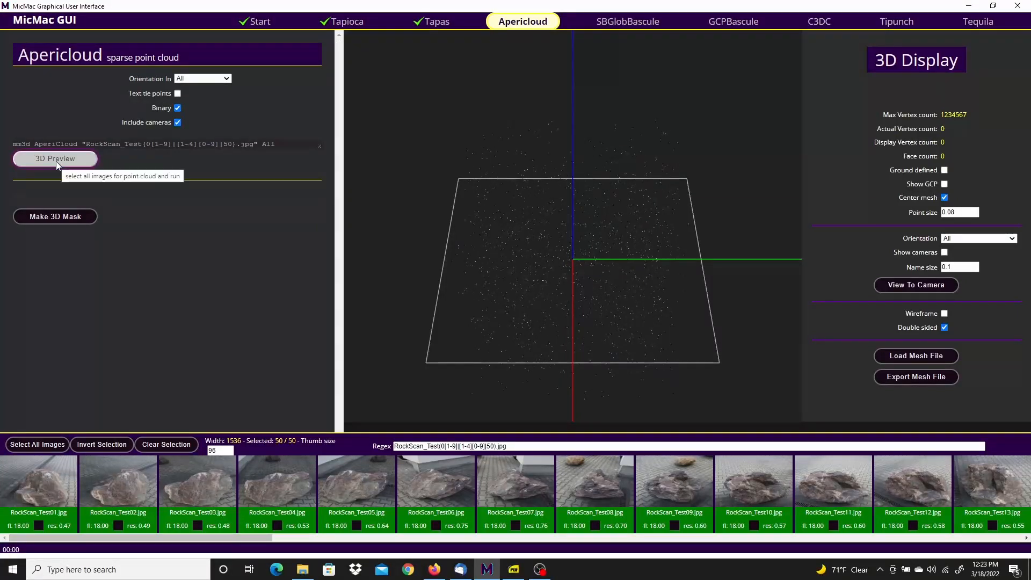
{"action": "left_click", "coordinate": [55, 158]}
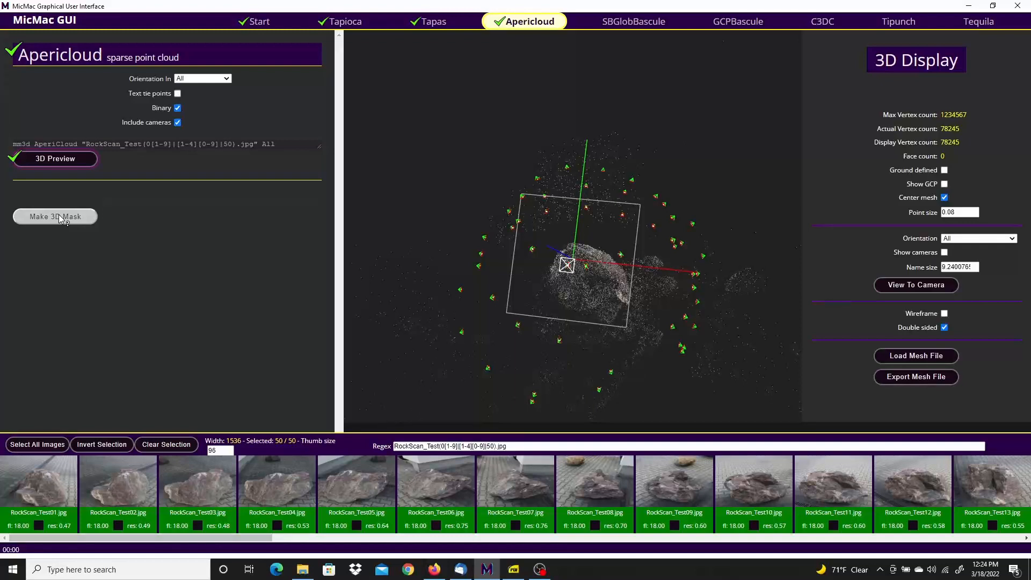
{"action": "left_click", "coordinate": [55, 217]}
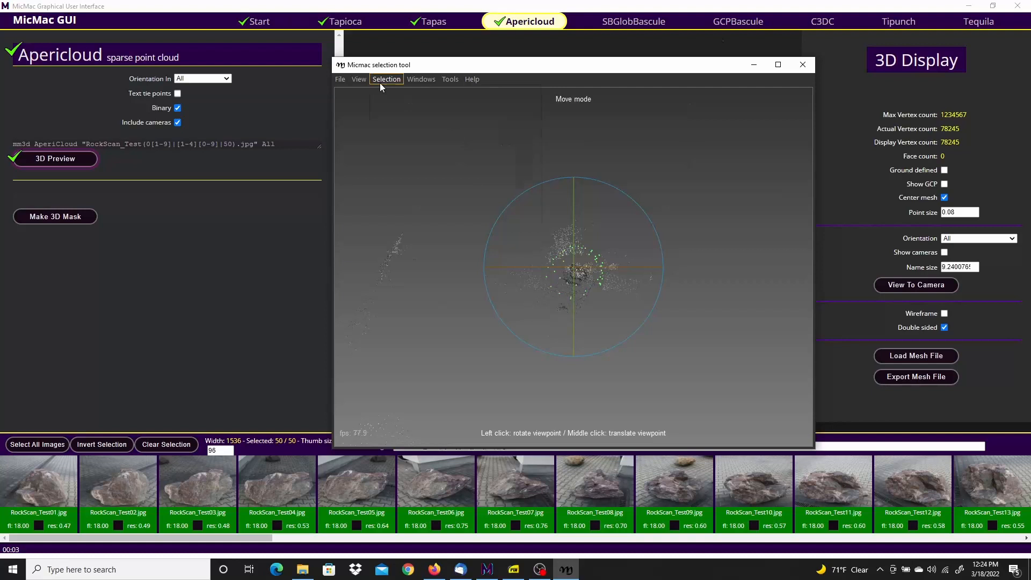
Step: Draw a polygon mask around the rock in selection mode and close it
{"action": "left_click", "coordinate": [386, 79]}
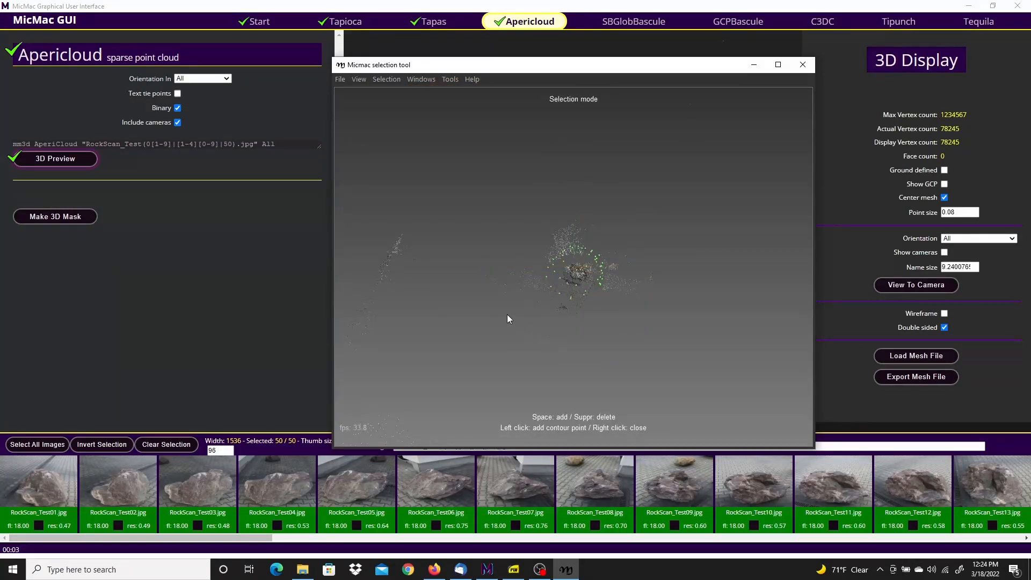
{"action": "left_click", "coordinate": [597, 349]}
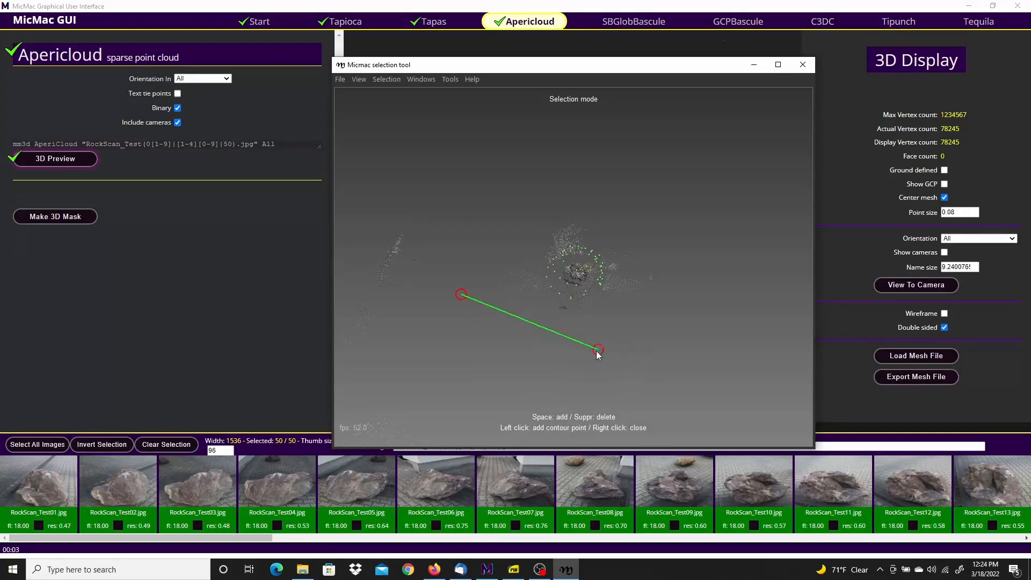
{"action": "left_click", "coordinate": [548, 173]}
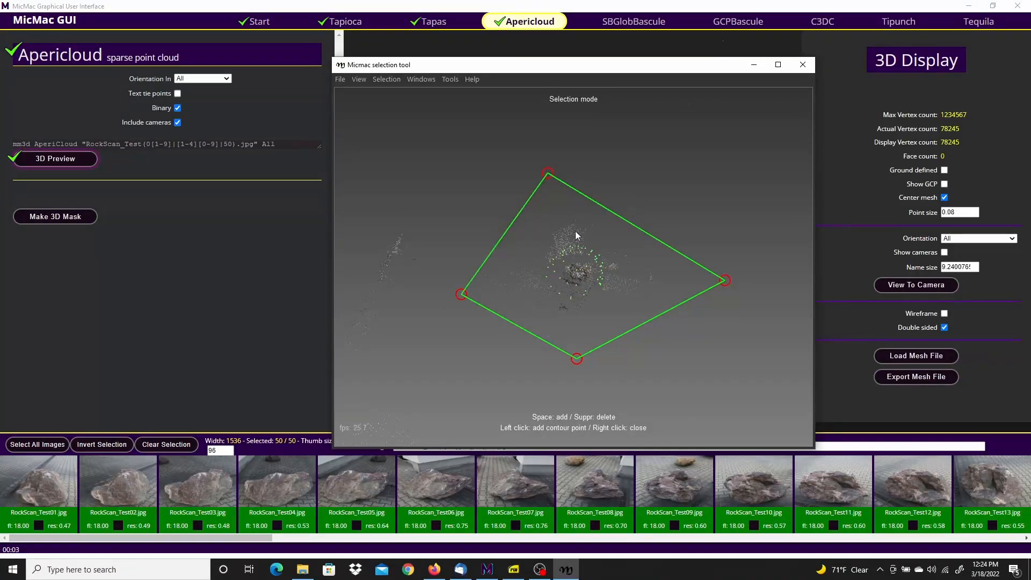
{"action": "right_click", "coordinate": [572, 235]}
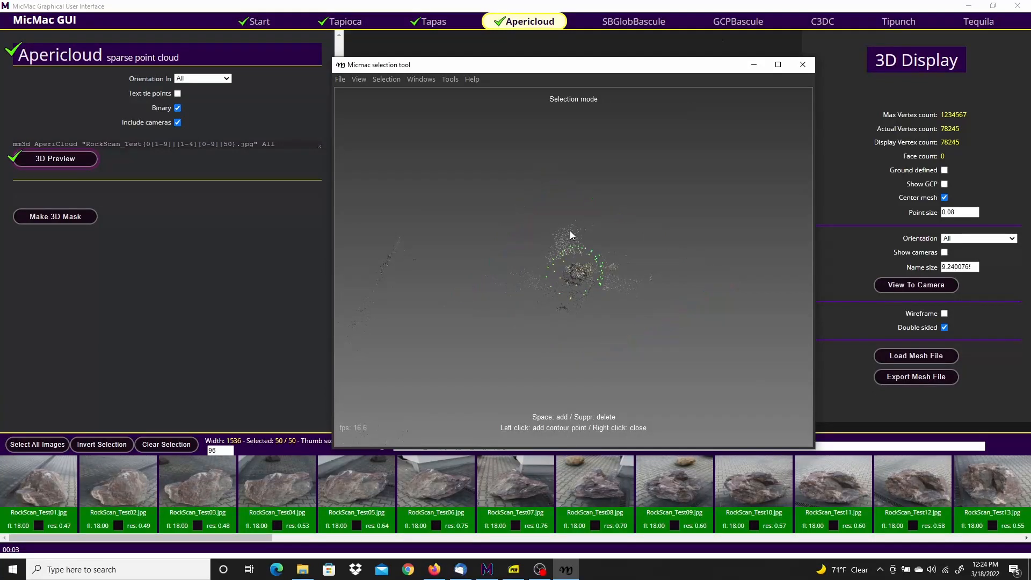
{"action": "mouse_move", "coordinate": [434, 124]}
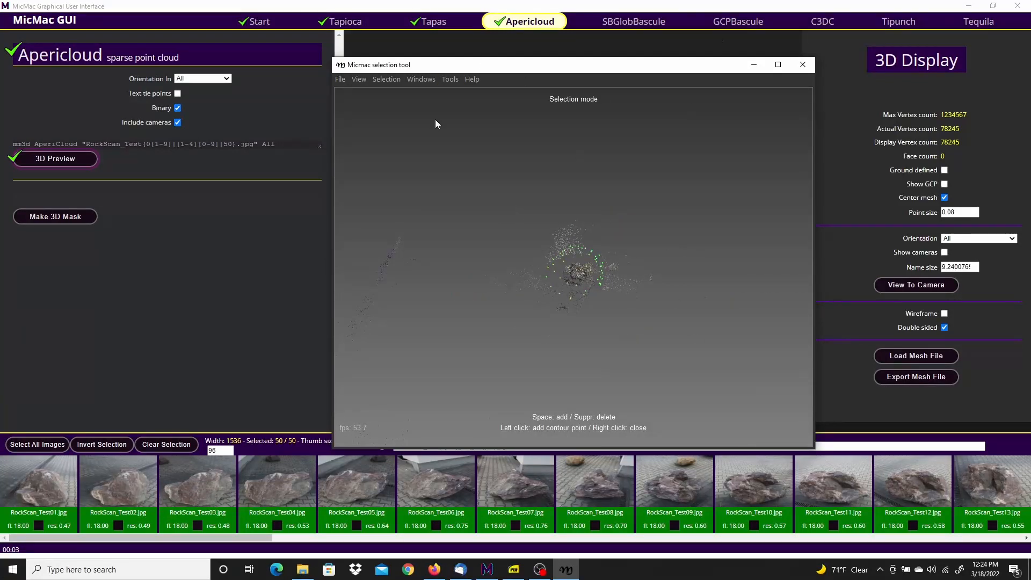
Step: Turn off Points selection and exit the Micmac selection tool via File > Exit
{"action": "left_click", "coordinate": [386, 79]}
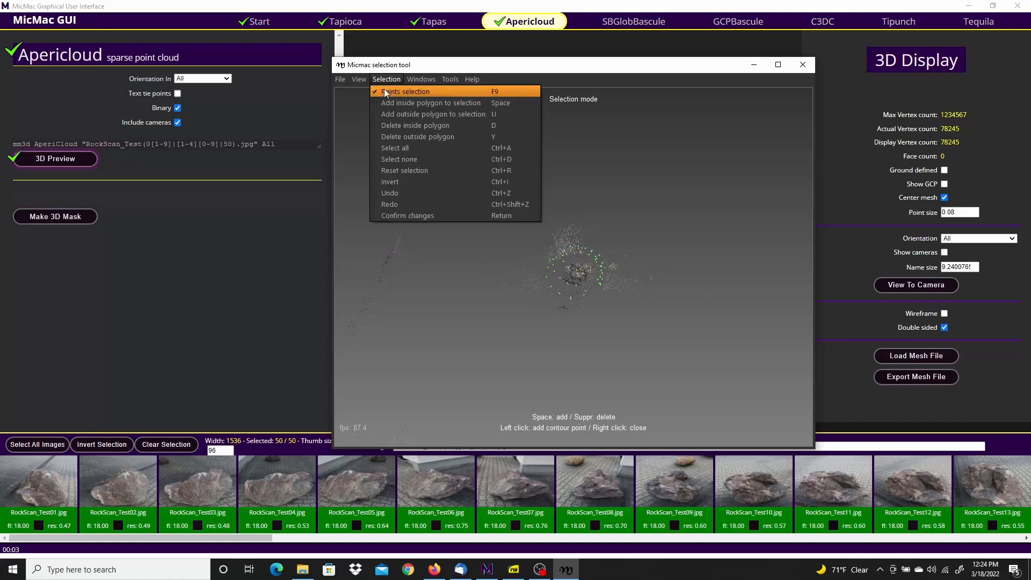
{"action": "left_click", "coordinate": [405, 92]}
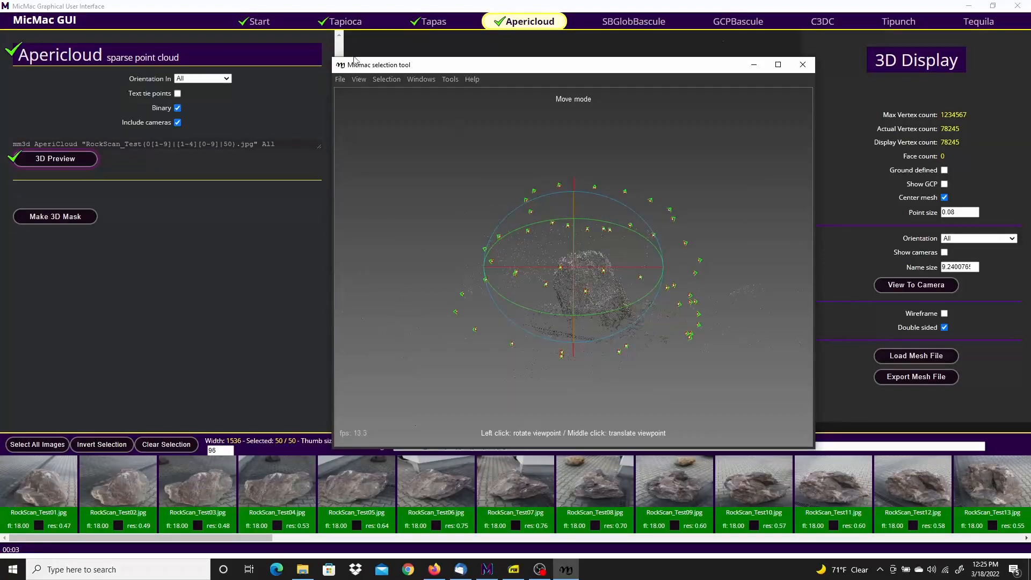
{"action": "left_click", "coordinate": [340, 79]}
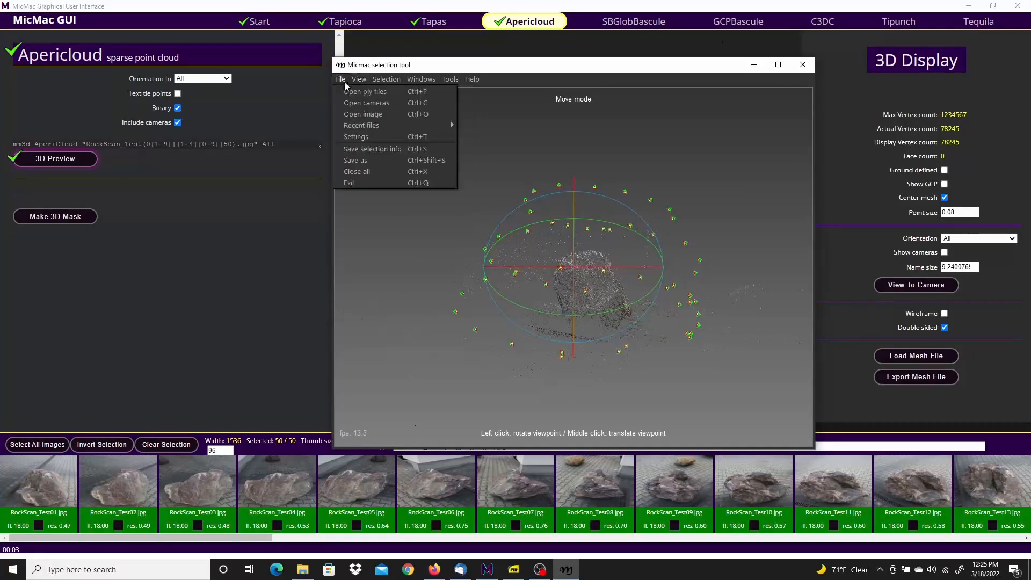
{"action": "mouse_move", "coordinate": [371, 148]}
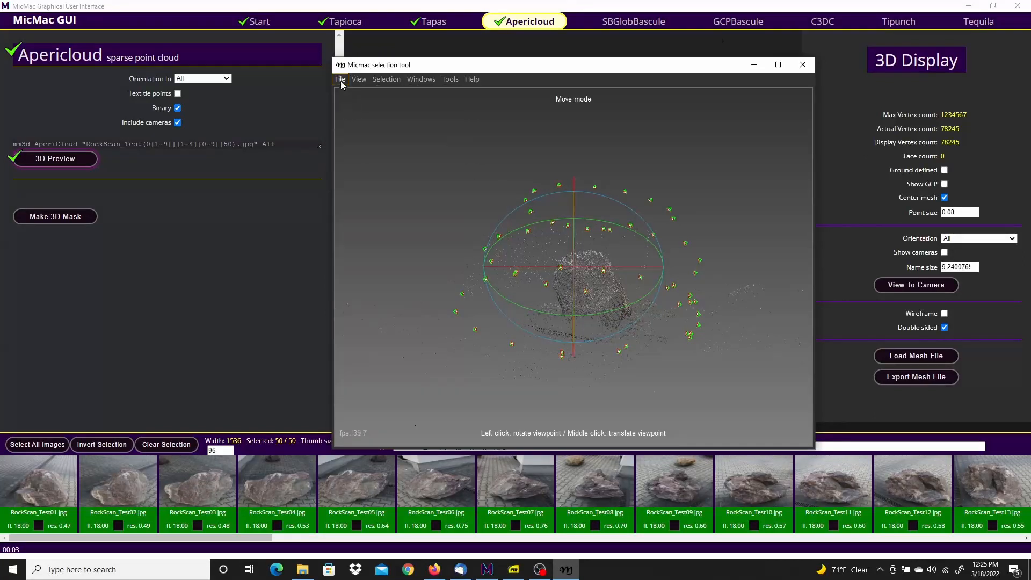
{"action": "left_click", "coordinate": [340, 79]}
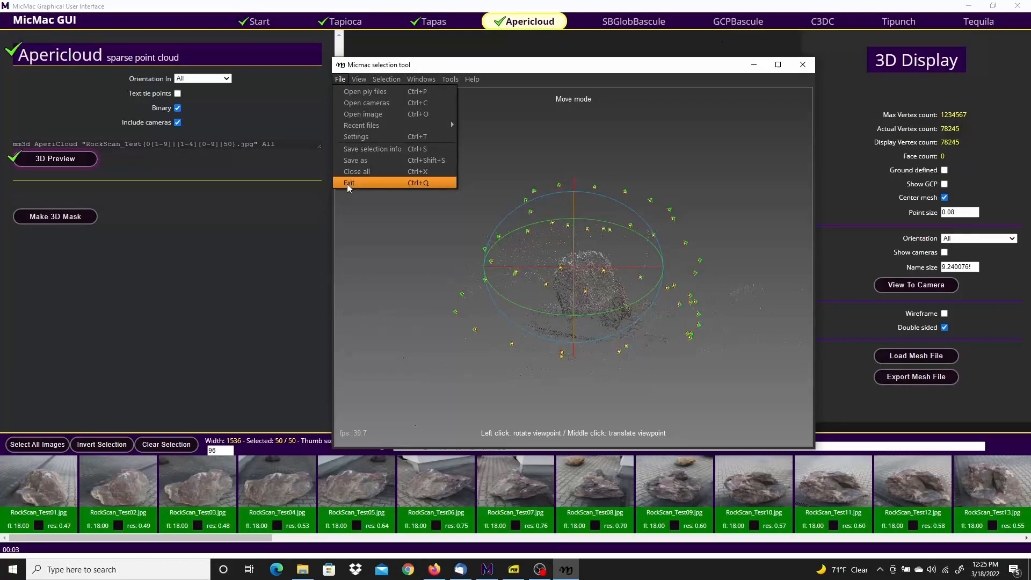
{"action": "left_click", "coordinate": [349, 183]}
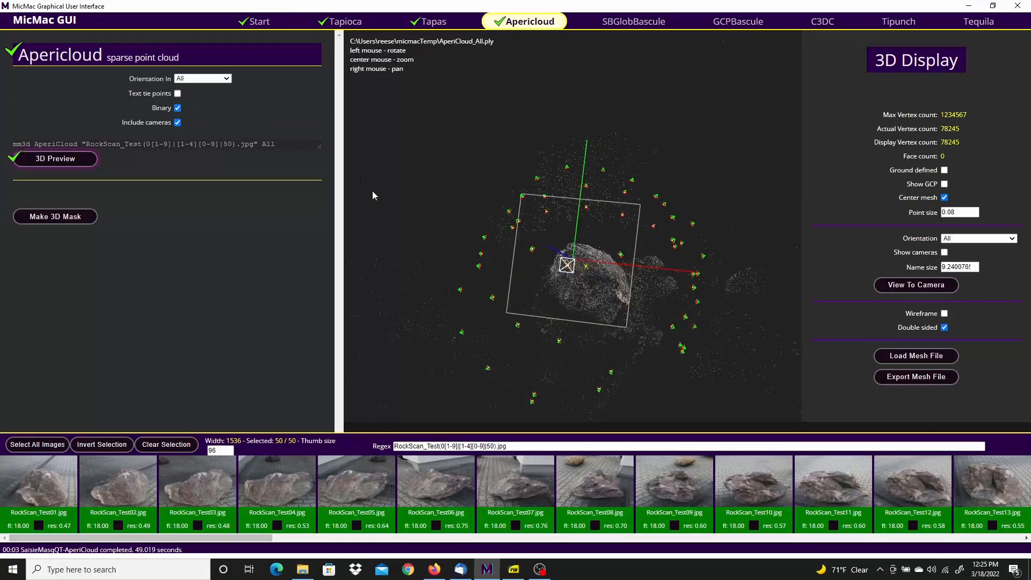
Step: Run the C3DC QuickMac dense cloud computation with Use mask enabled
{"action": "left_click", "coordinate": [821, 21]}
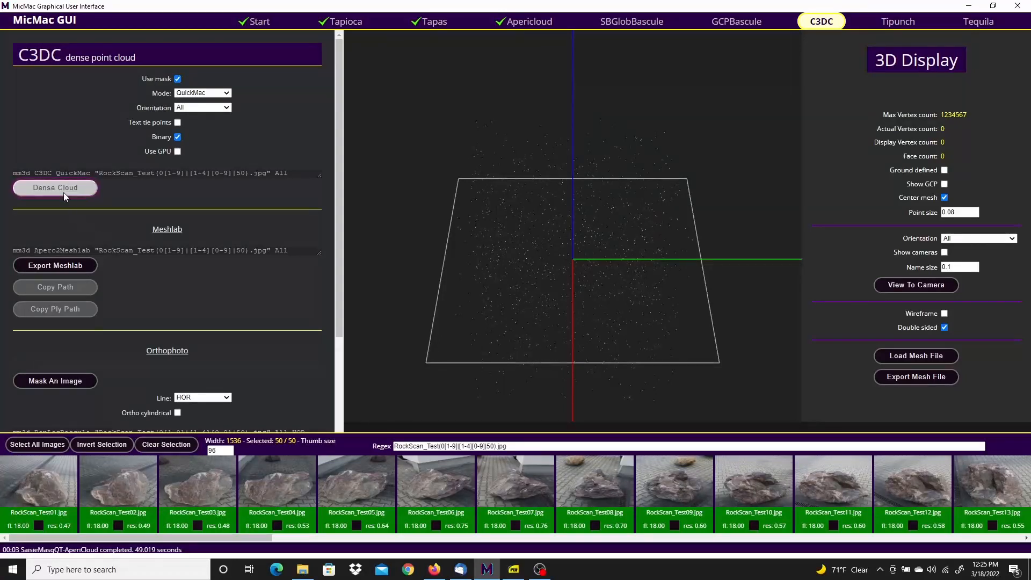
{"action": "mouse_move", "coordinate": [55, 188]}
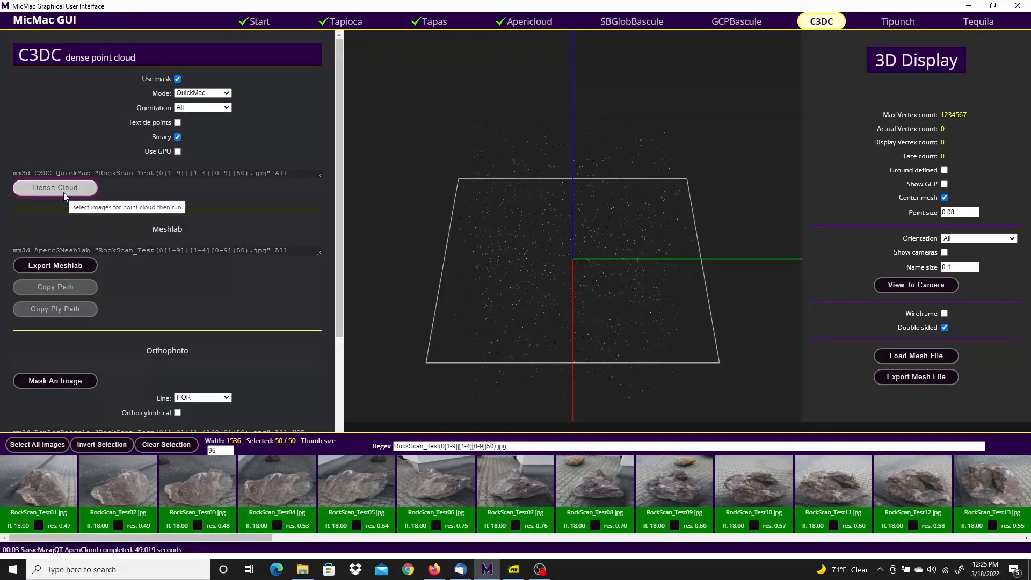
{"action": "left_click", "coordinate": [54, 187]}
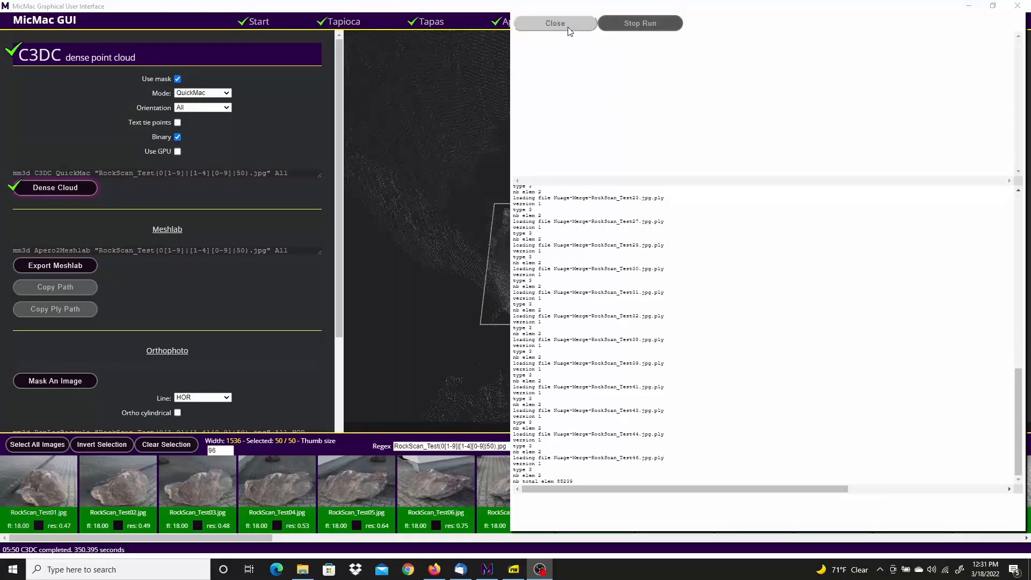
Step: Close the C3DC log and raise the 3D display point size to about 0.24
{"action": "left_click", "coordinate": [555, 23]}
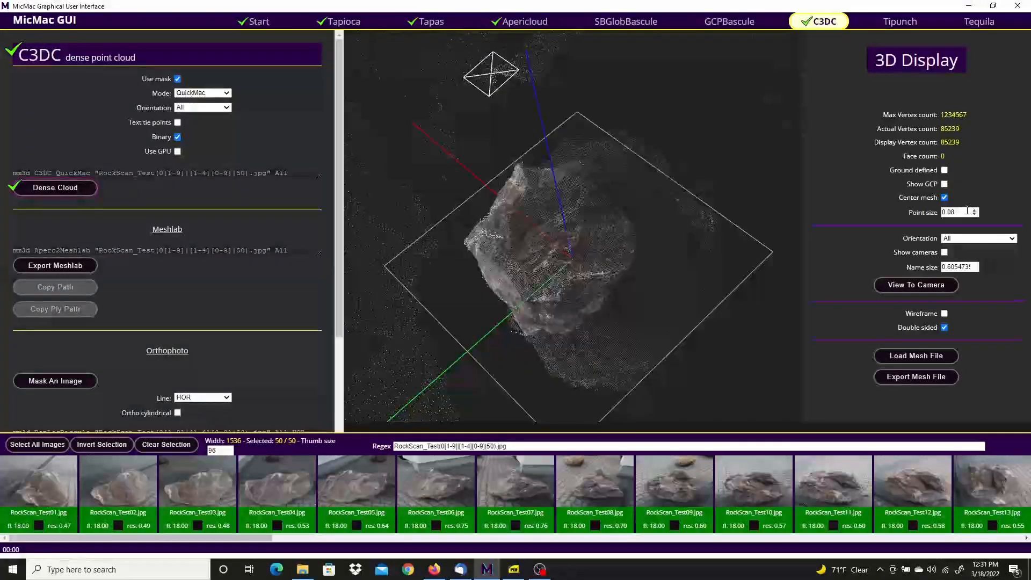
{"action": "left_click", "coordinate": [973, 214]}
{"action": "type", "text": "0.2"}
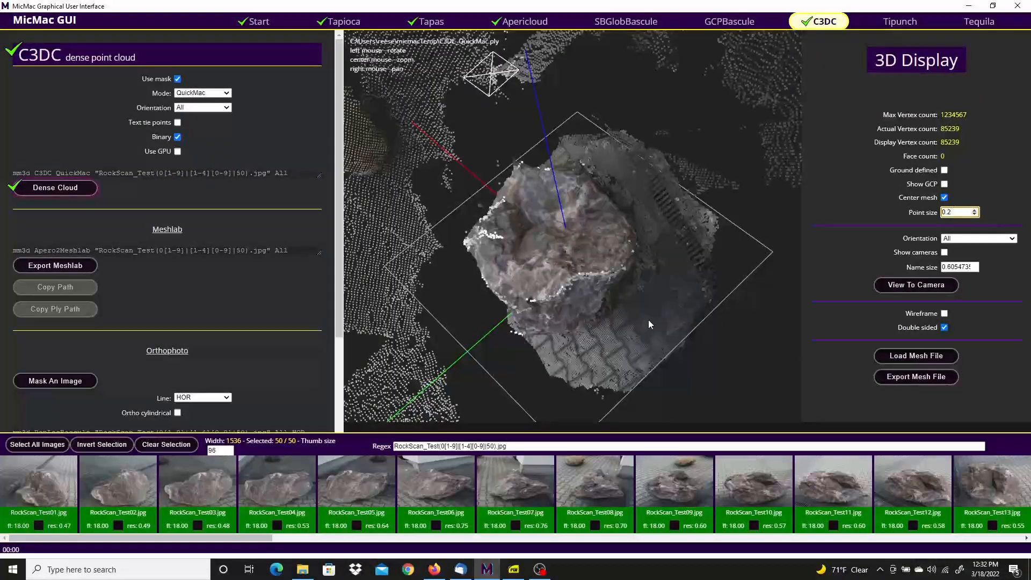
{"action": "left_click", "coordinate": [976, 210]}
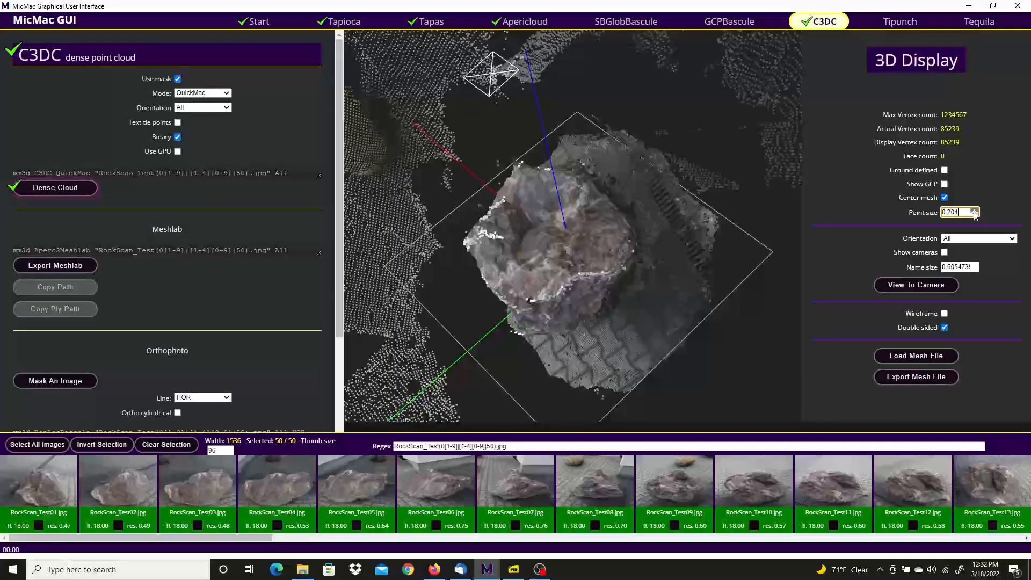
{"action": "left_click", "coordinate": [977, 211]}
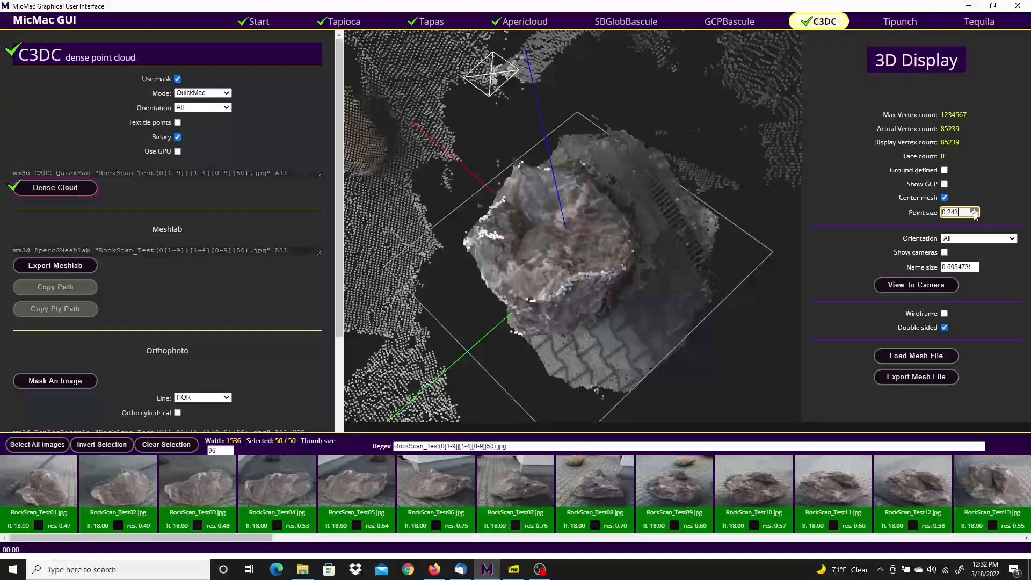